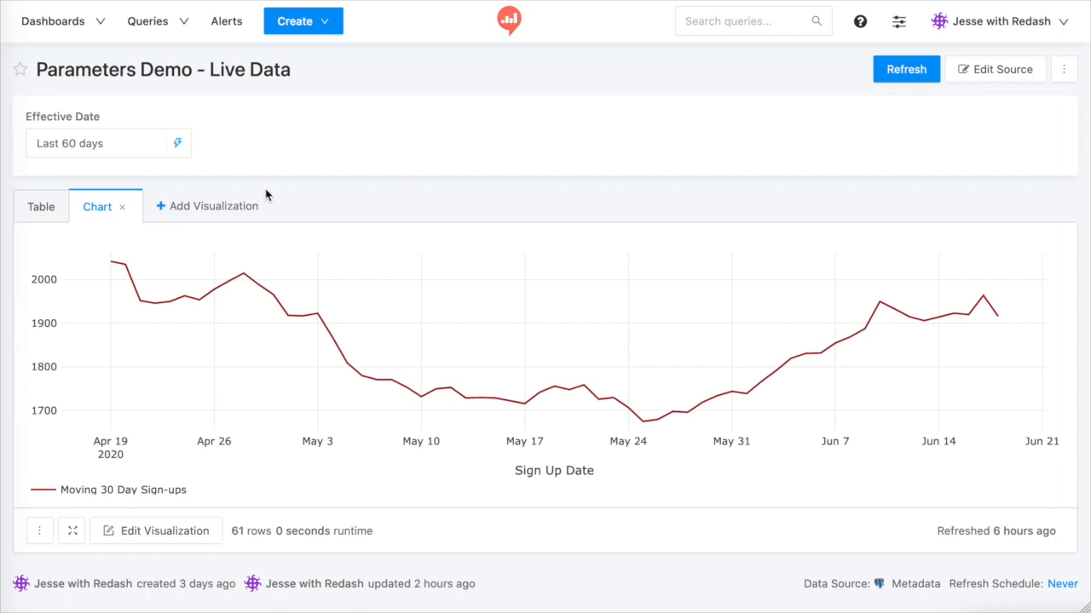
mouse_move(133, 474)
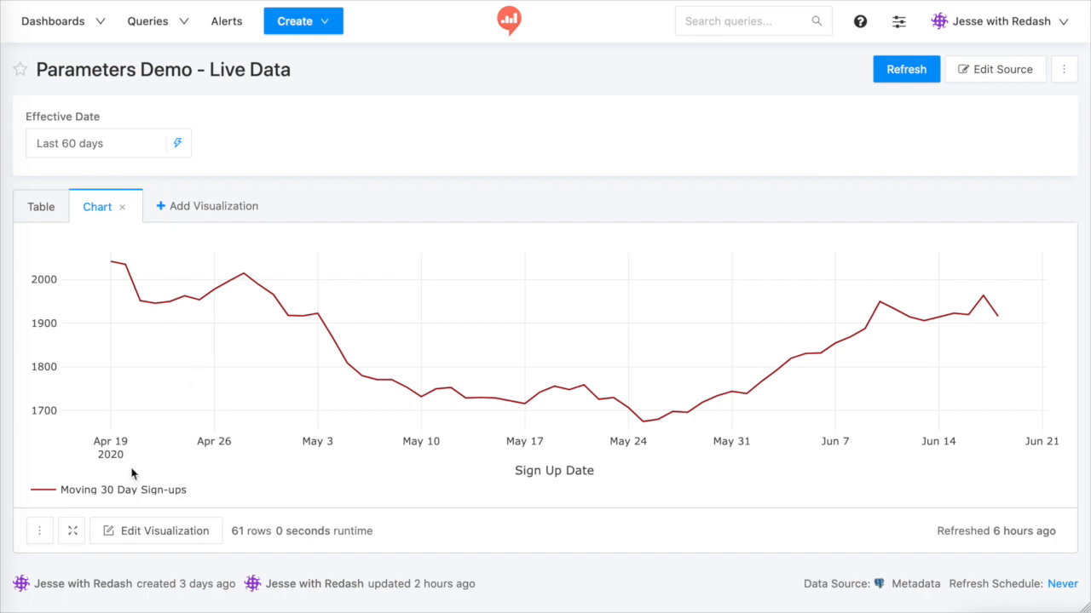
mouse_move(31, 264)
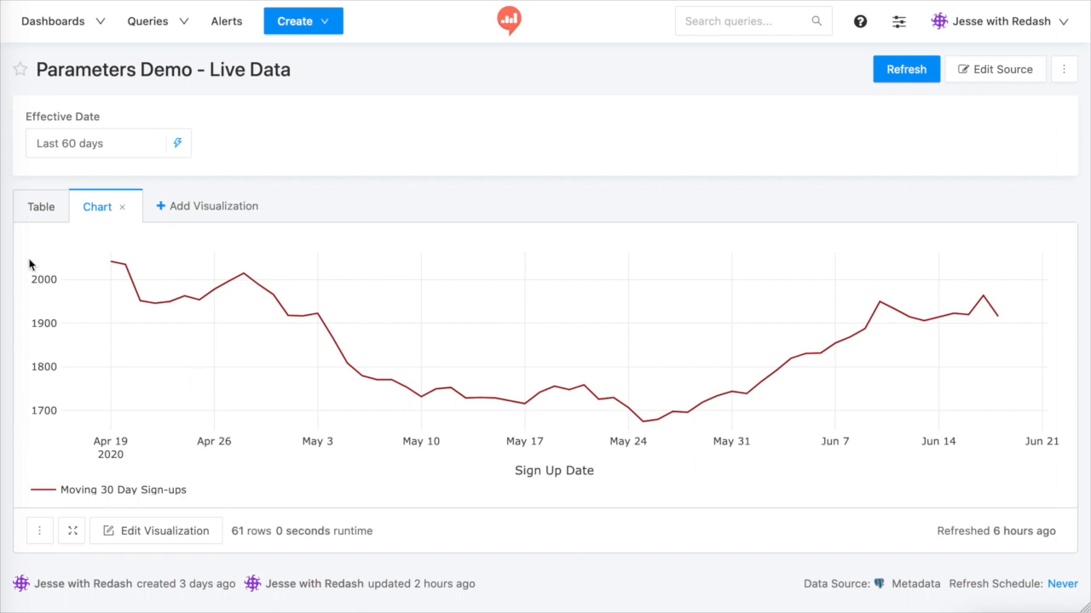
mouse_move(212, 145)
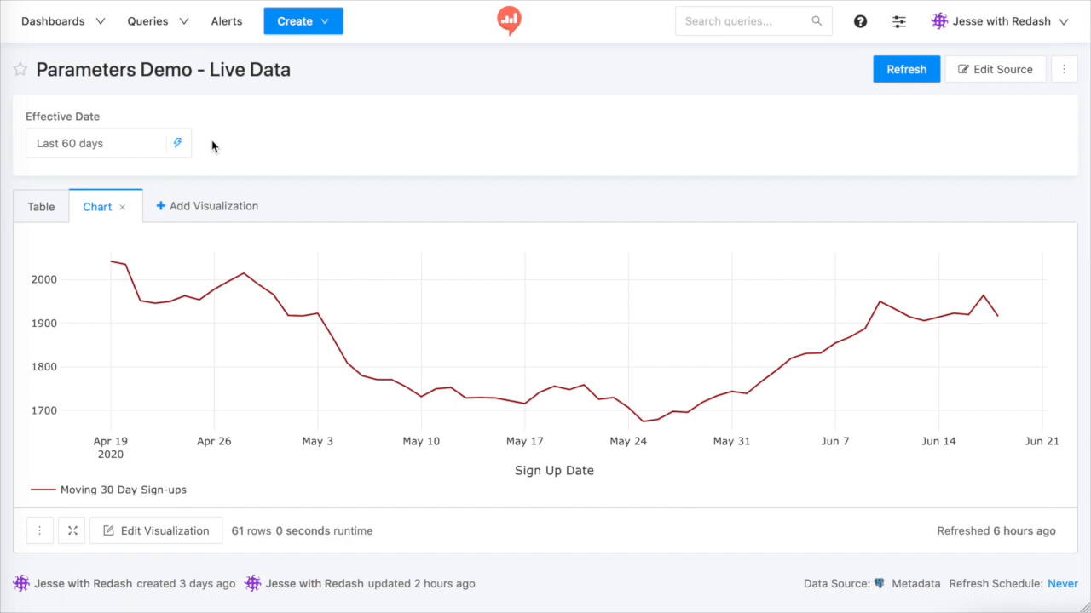
Step: Switch the Effective Date range from Last 60 days to Last year, then to This year
left_click(102, 143)
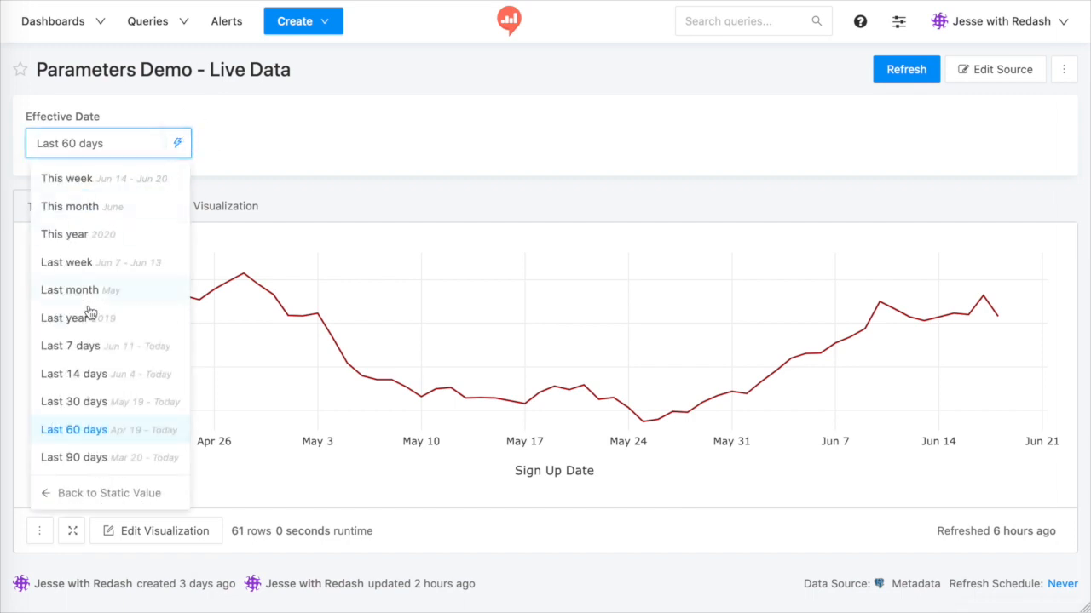
left_click(65, 319)
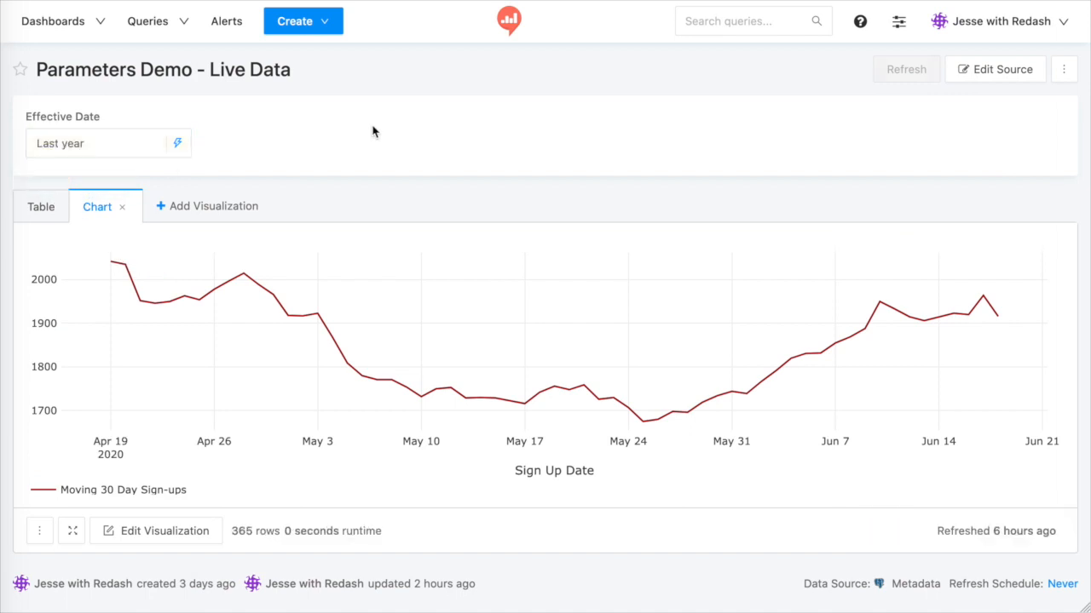
left_click(905, 68)
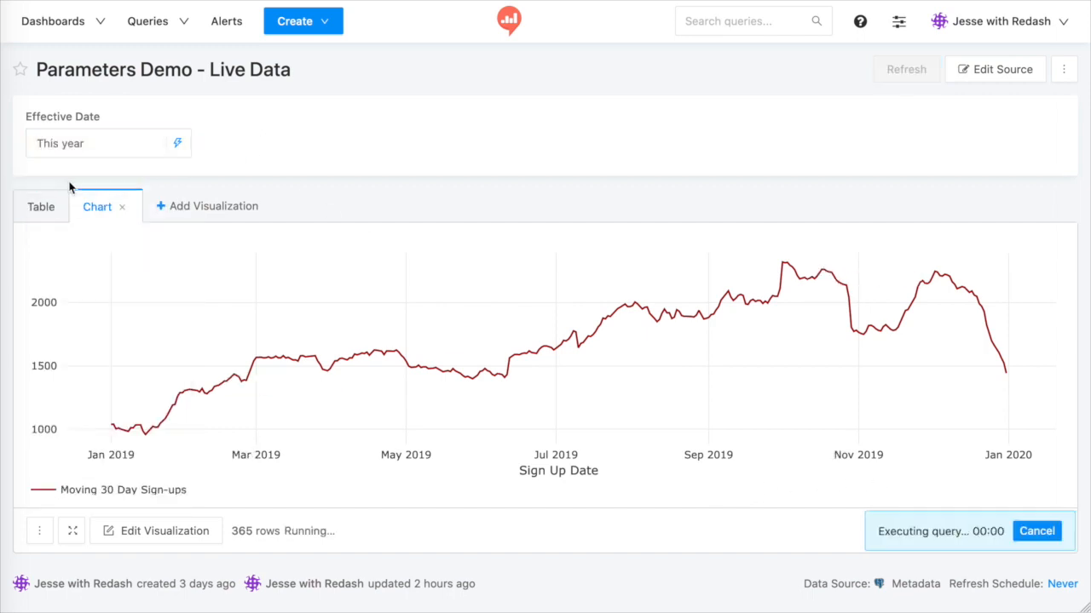
left_click(907, 68)
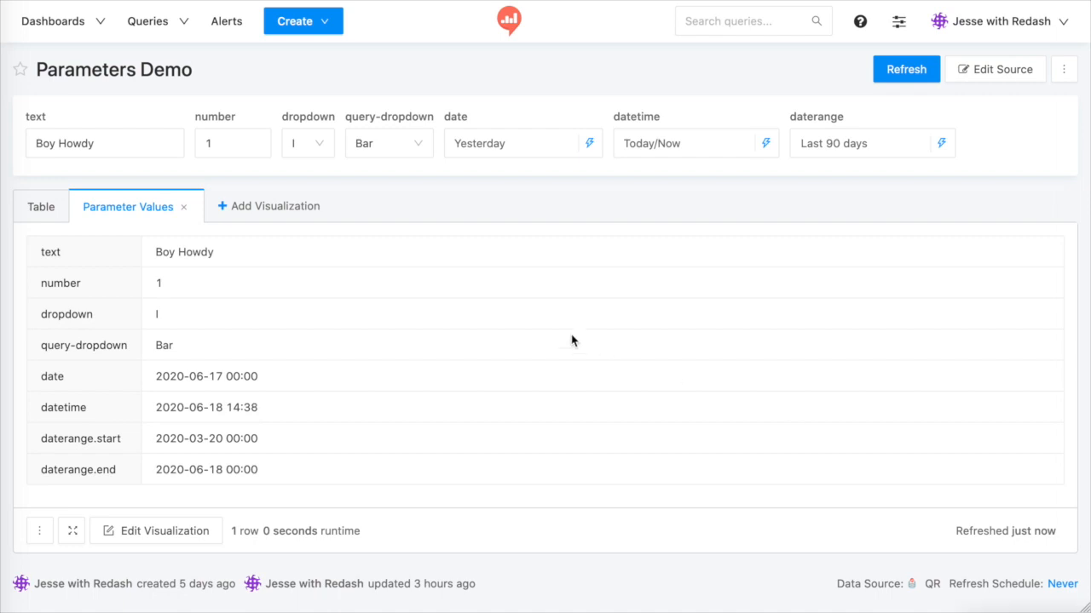
Step: Review the number, dropdown, query-dropdown, datetime and daterange parameter widgets without changing them
left_click(230, 143)
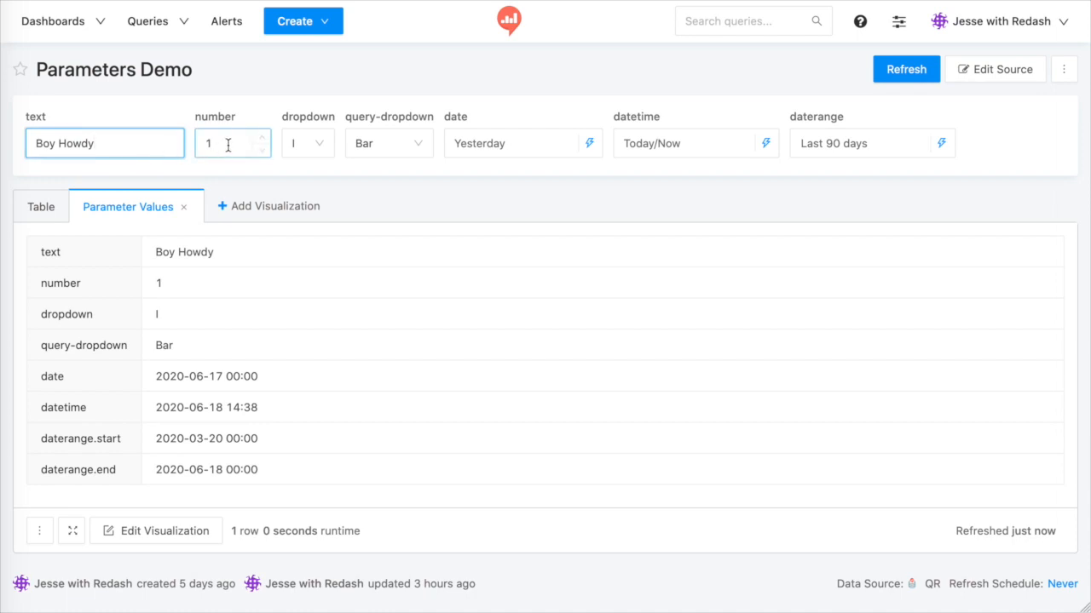
left_click(307, 143)
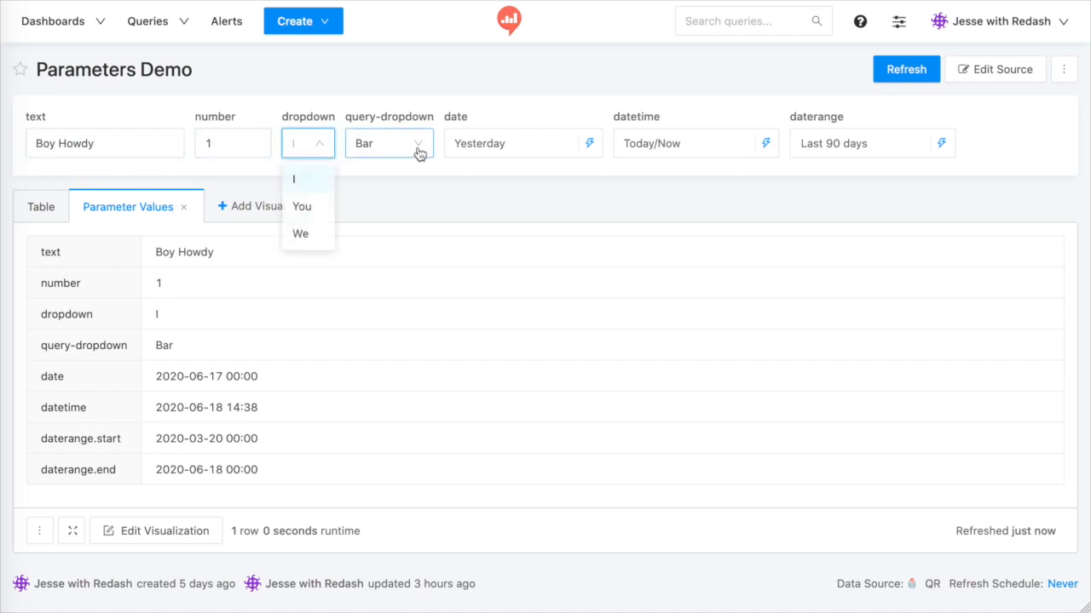
left_click(389, 144)
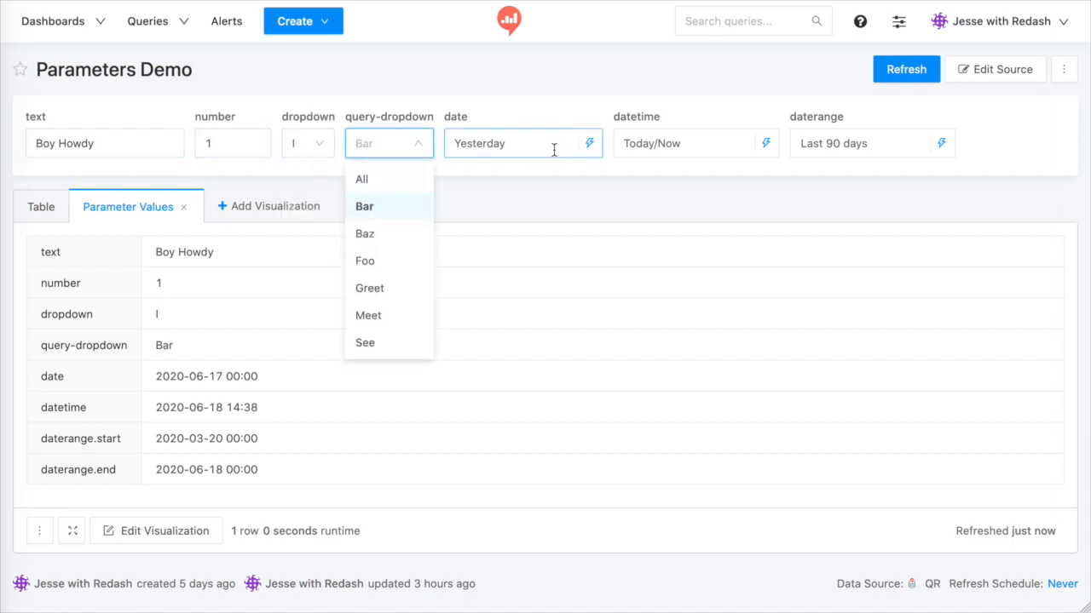
left_click(685, 143)
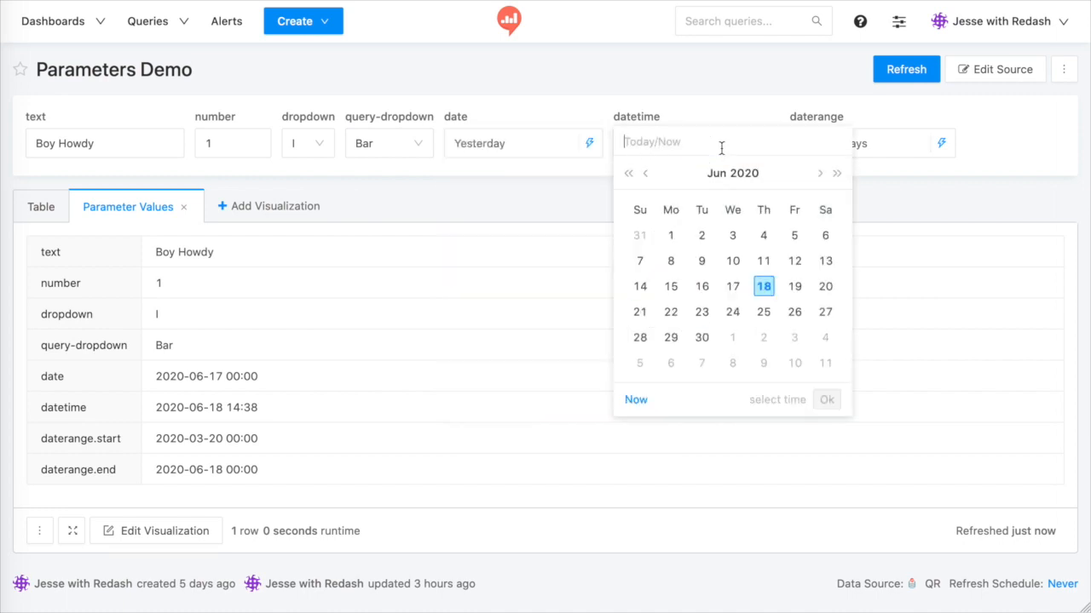
left_click(940, 143)
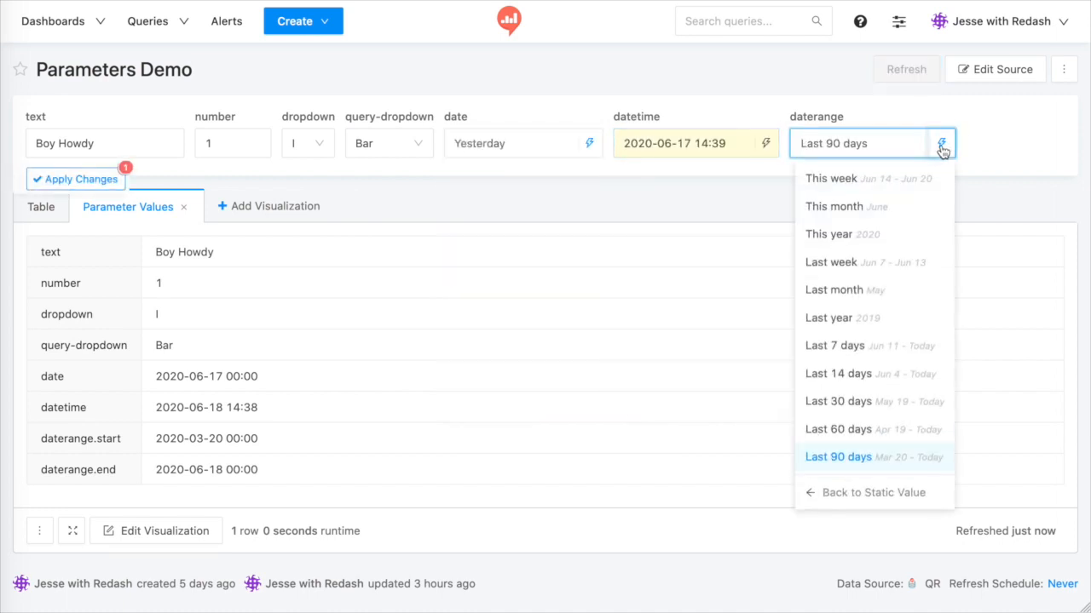
mouse_move(980, 148)
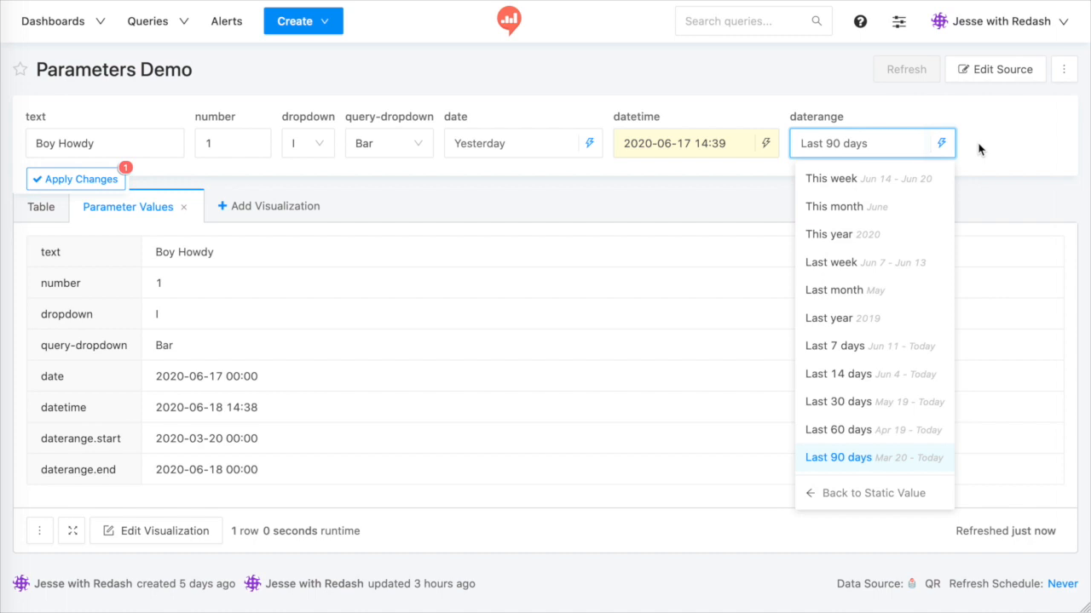
left_click(995, 147)
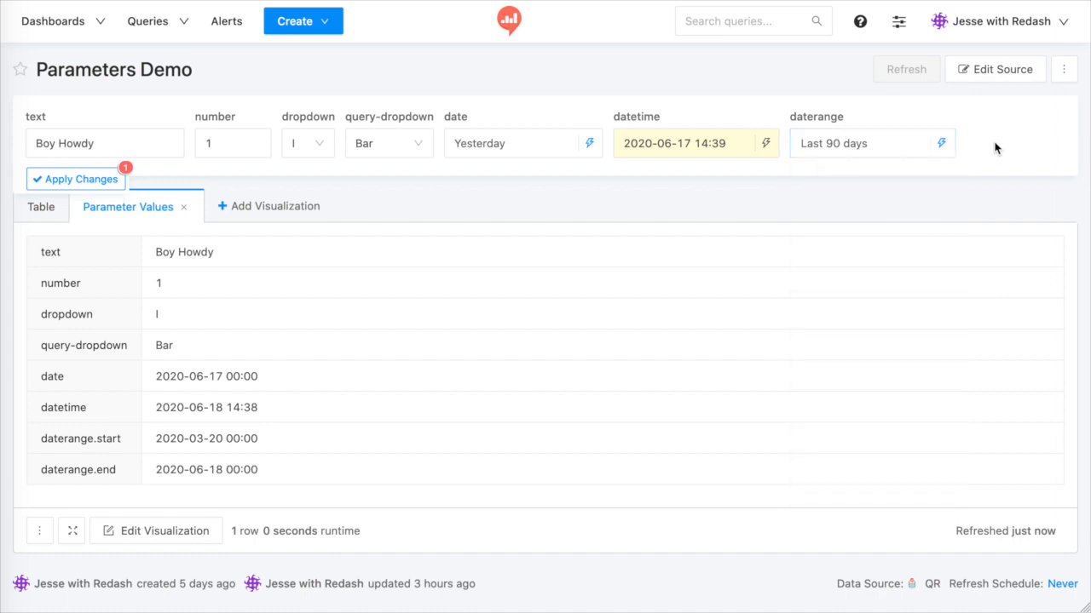
Step: Set text to 'Be kind to every', dropdown to You, query-dropdown to Meet, and rerun the query
left_click(104, 143)
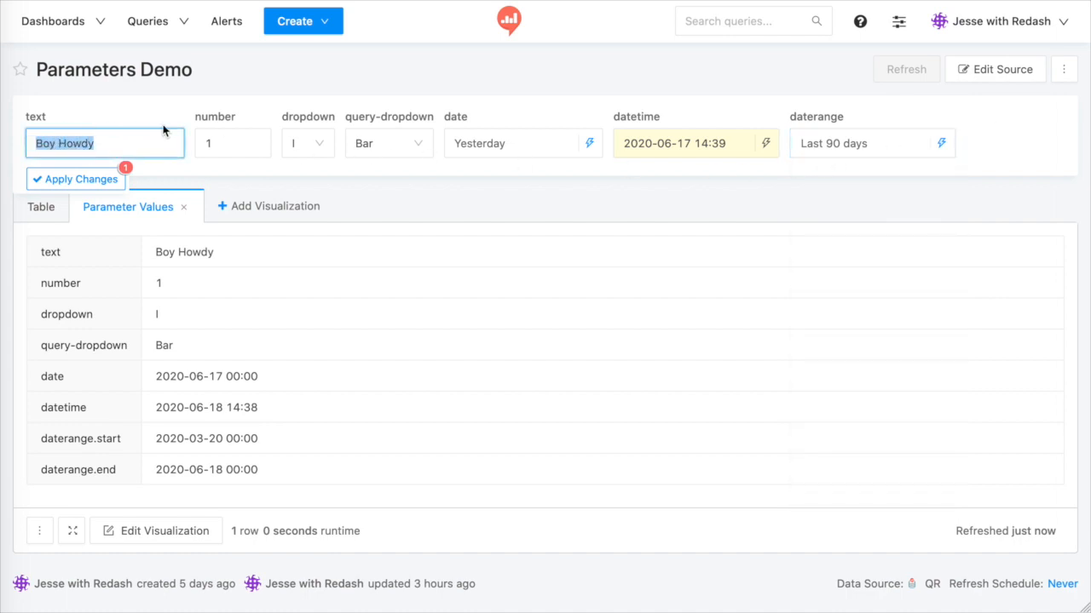
type("Be kind to every")
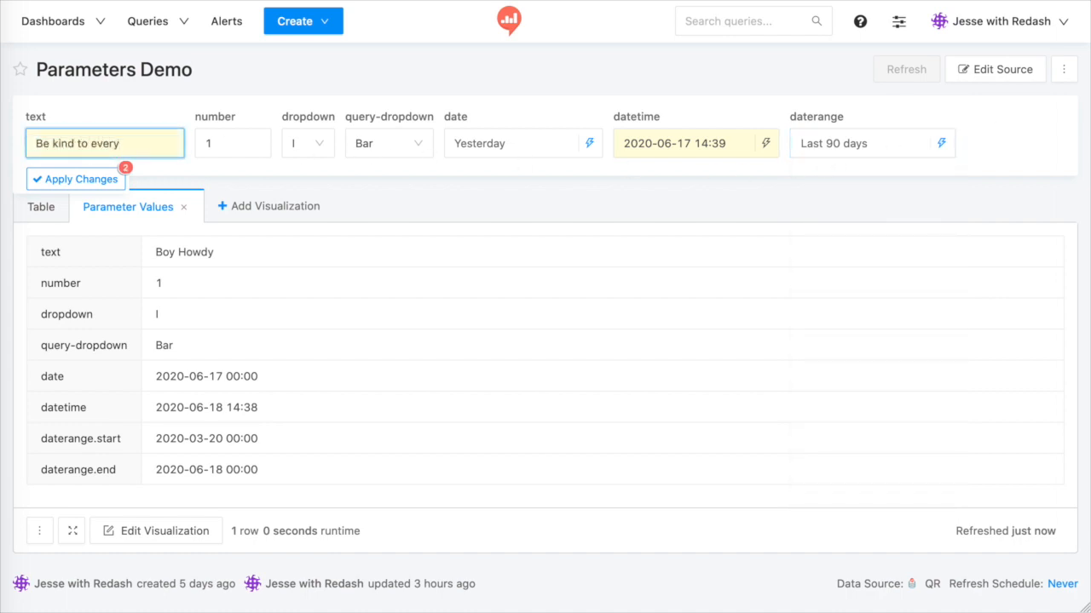
left_click(304, 143)
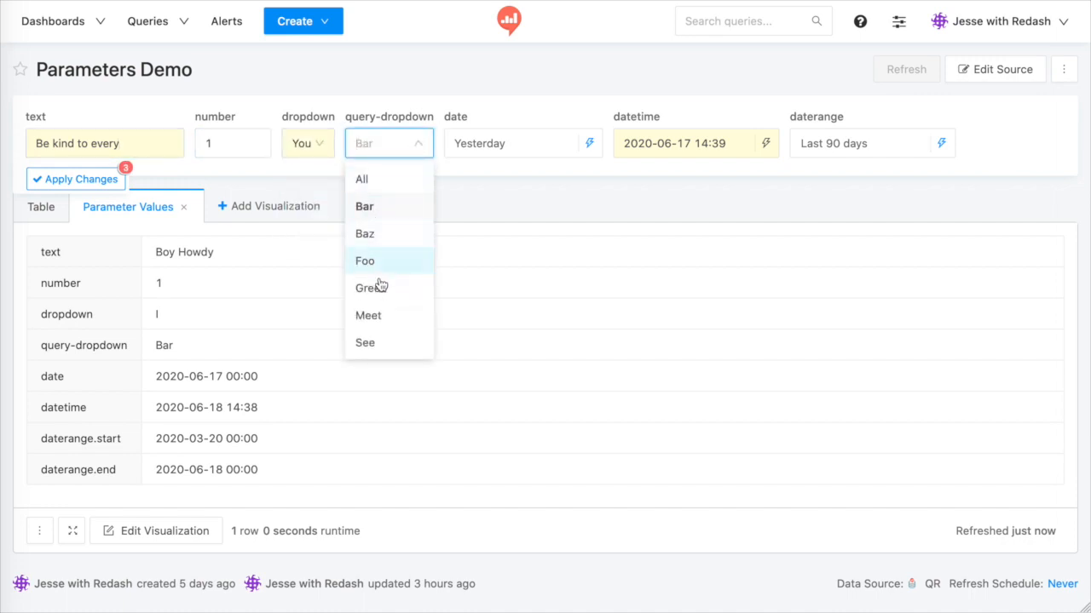
left_click(368, 315)
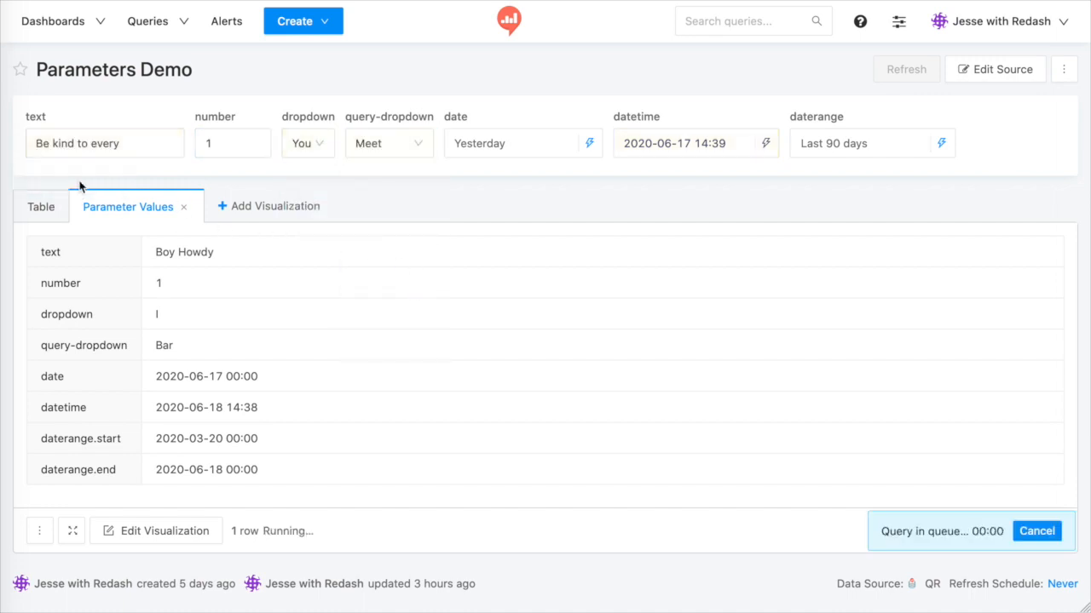
left_click(904, 68)
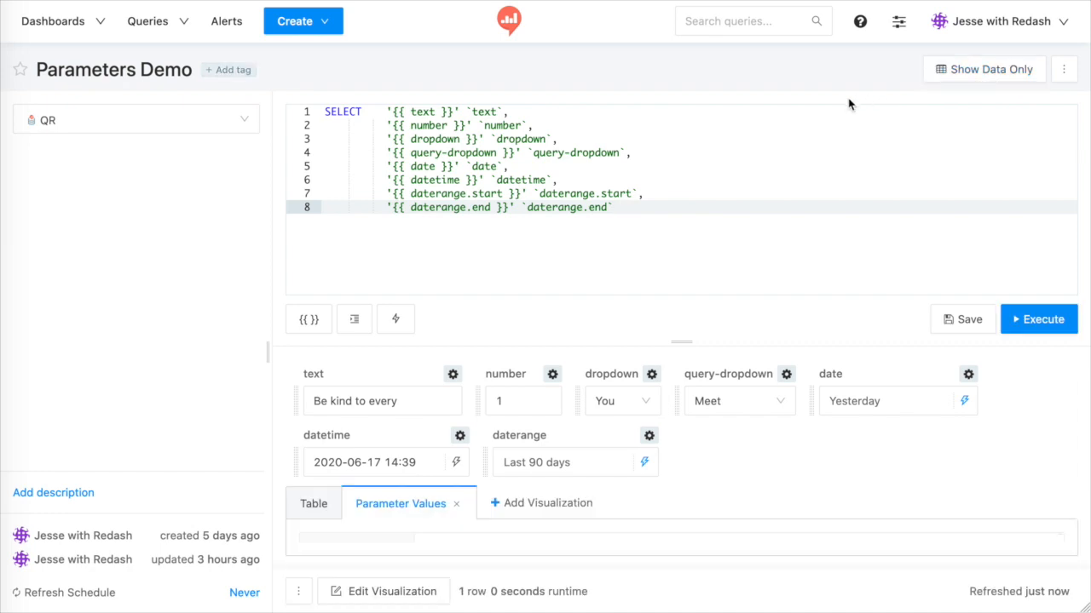
Step: Place the cursor at the end of the Parameters Demo SQL in the source editor
left_click(396, 112)
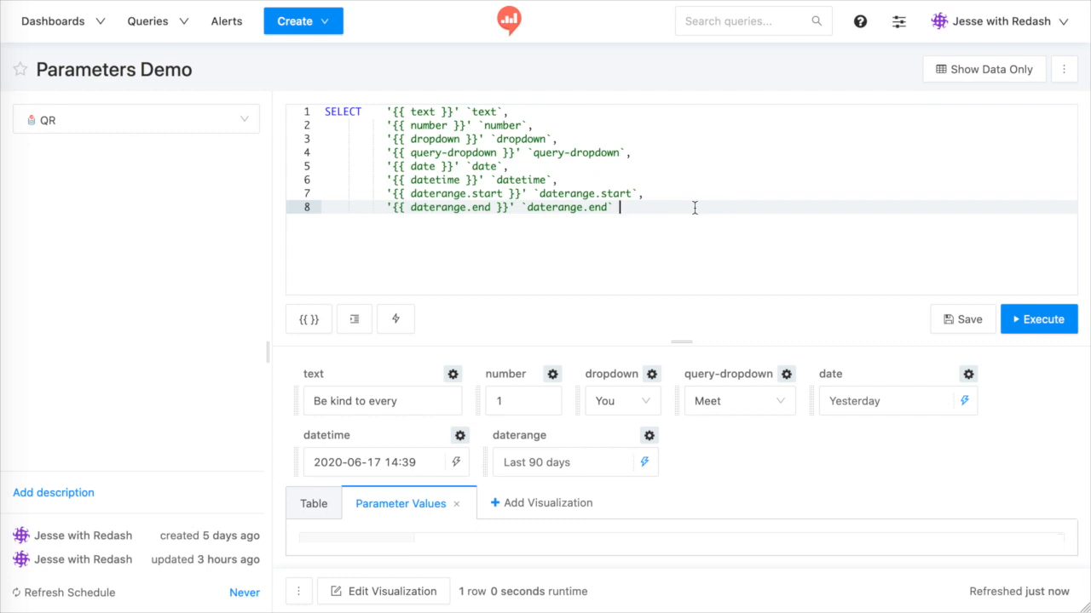
mouse_move(578, 323)
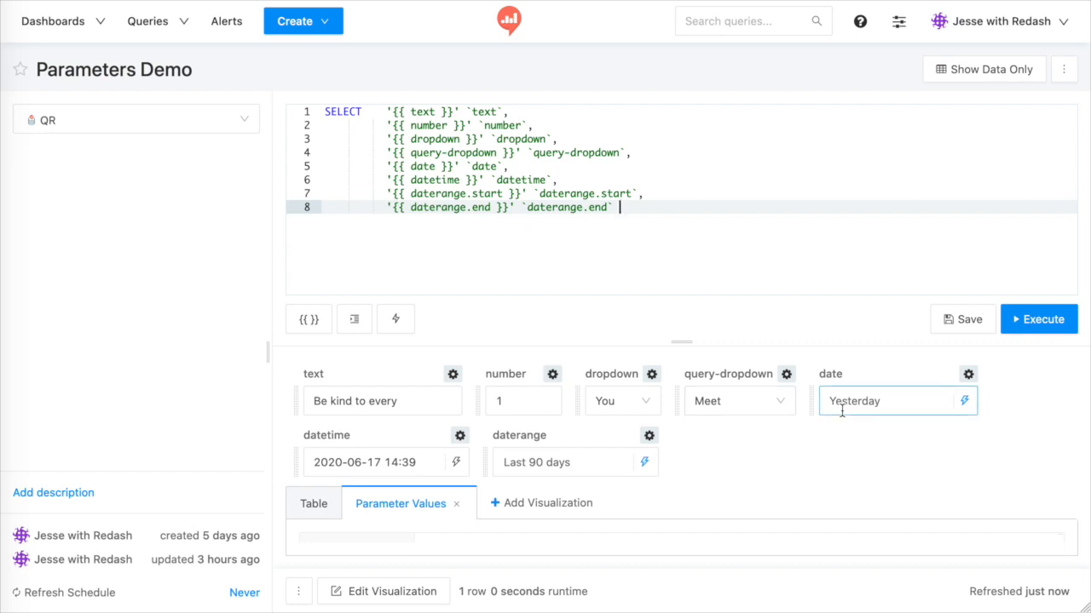
Step: Add a {{ foo }} placeholder line so an empty foo parameter widget appears
double_click(423, 167)
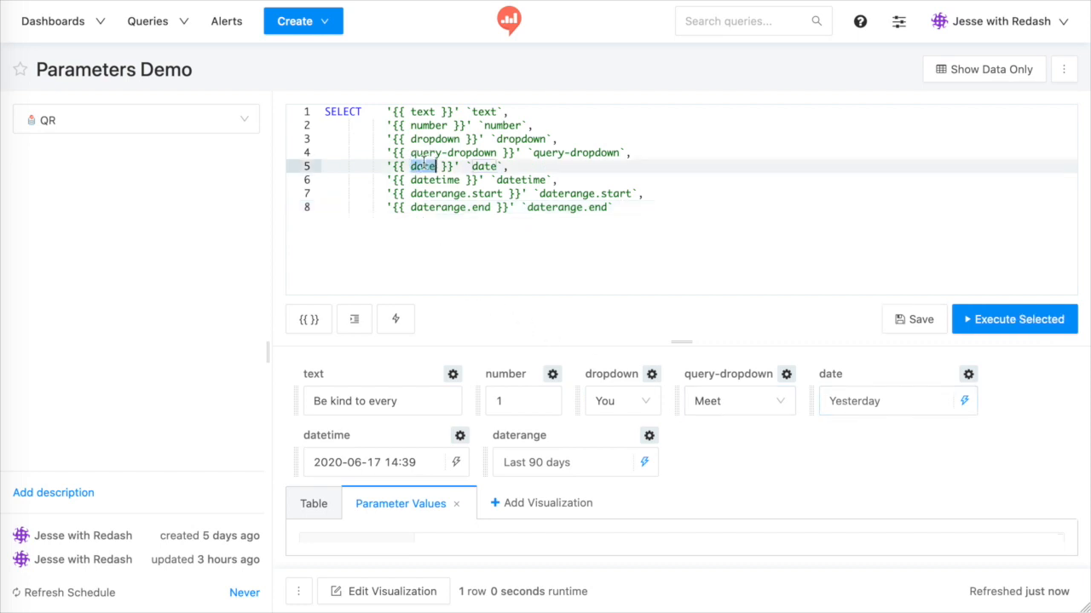
double_click(423, 165)
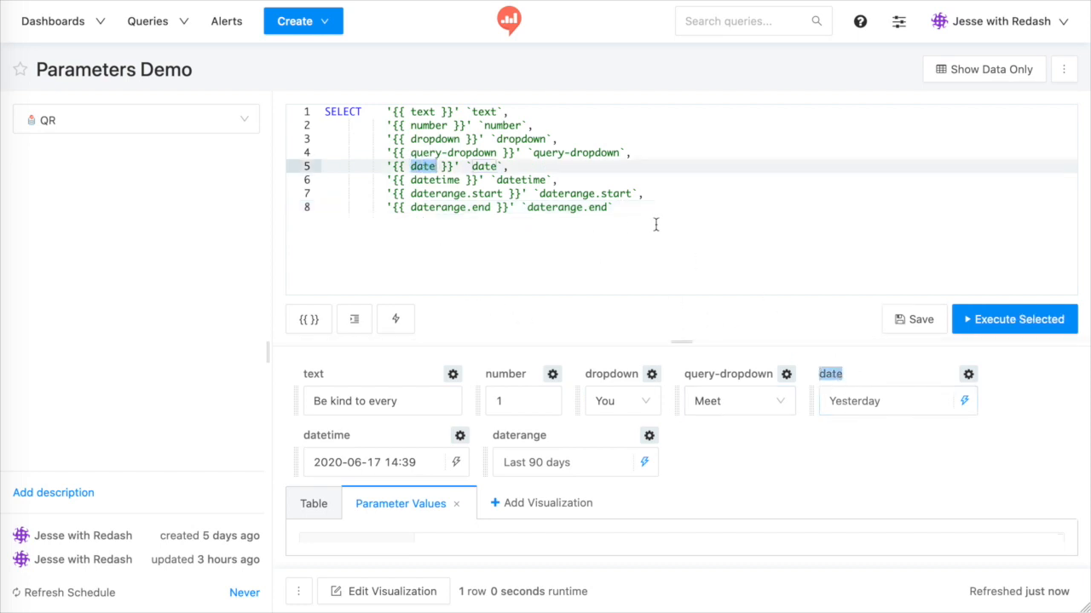
type("{{ foo")
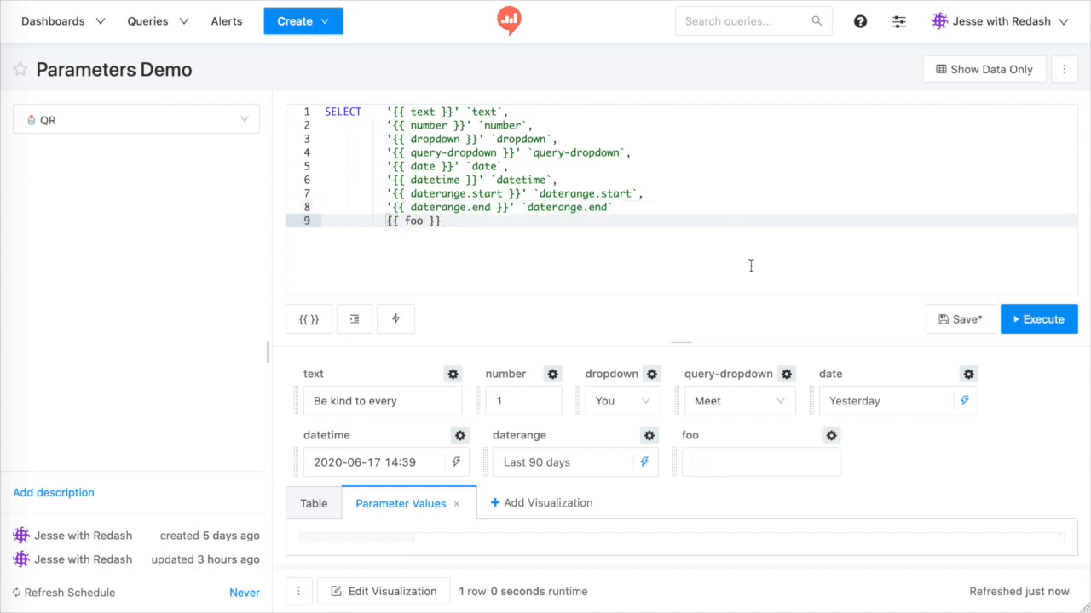
left_click(759, 462)
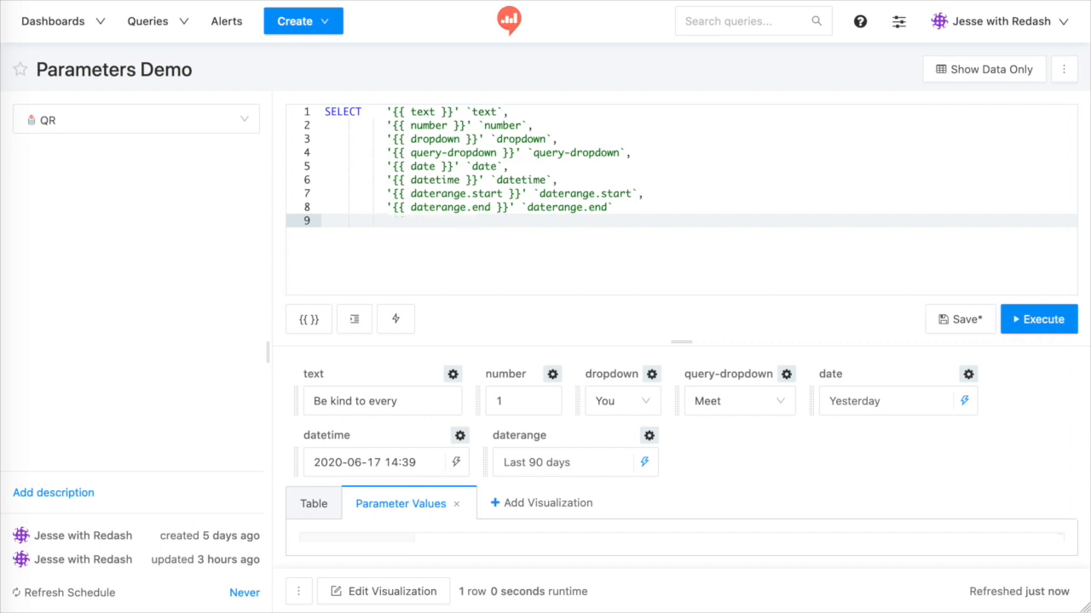
type("{{ foo }}")
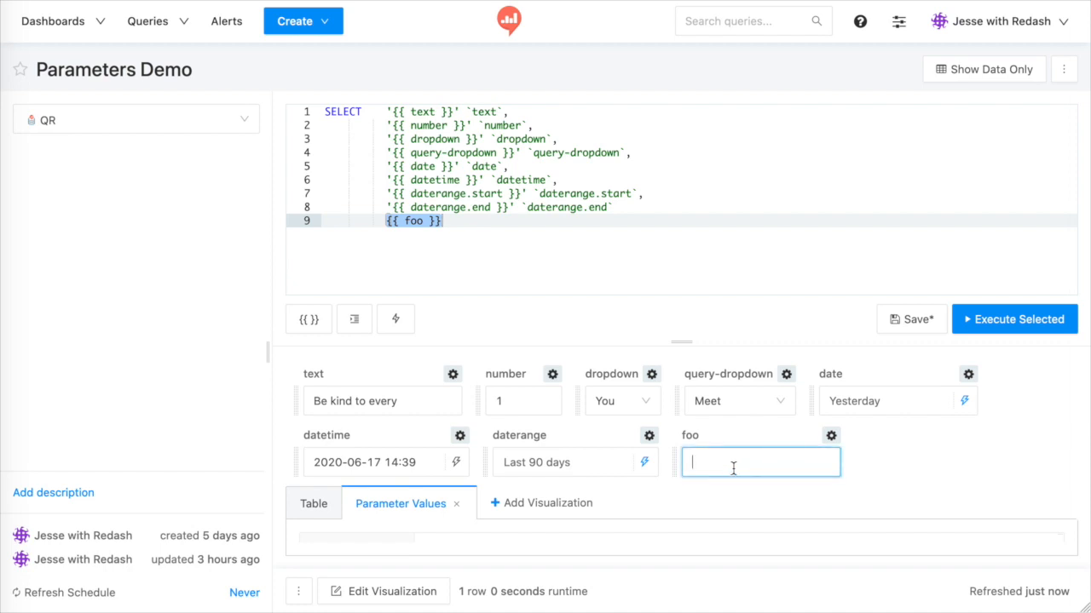
type("Im text")
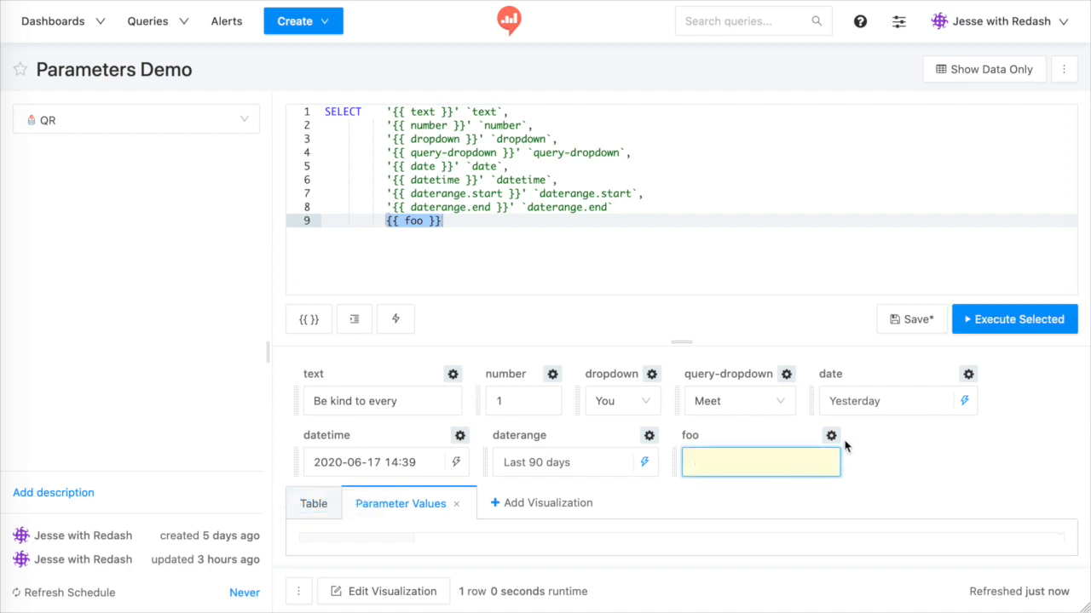
Step: Retitle the foo parameter to Foo and change its type to Number
left_click(831, 436)
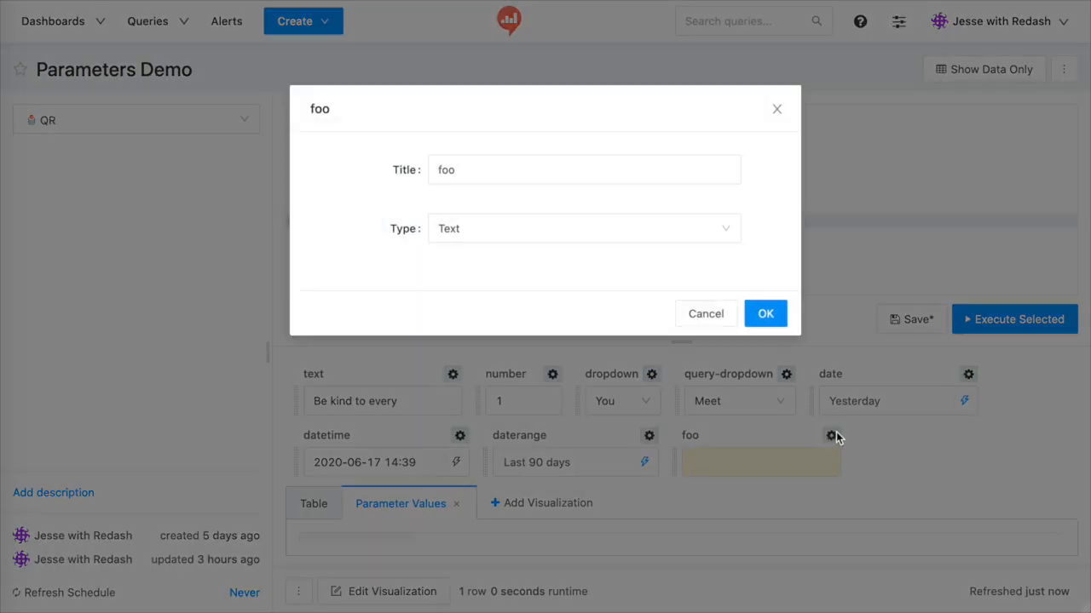
left_click(460, 171)
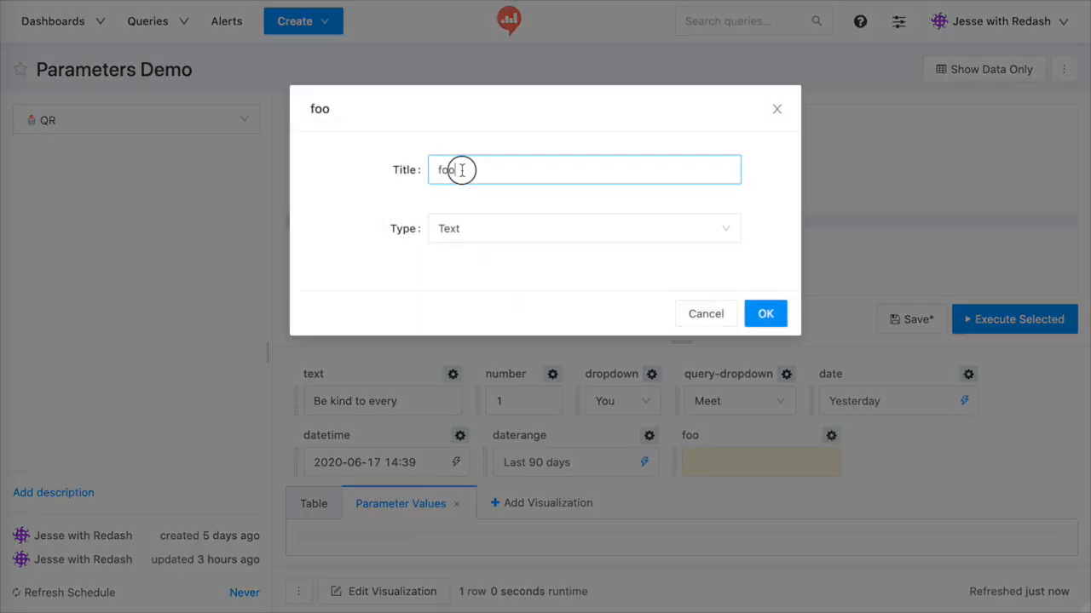
type("Foo")
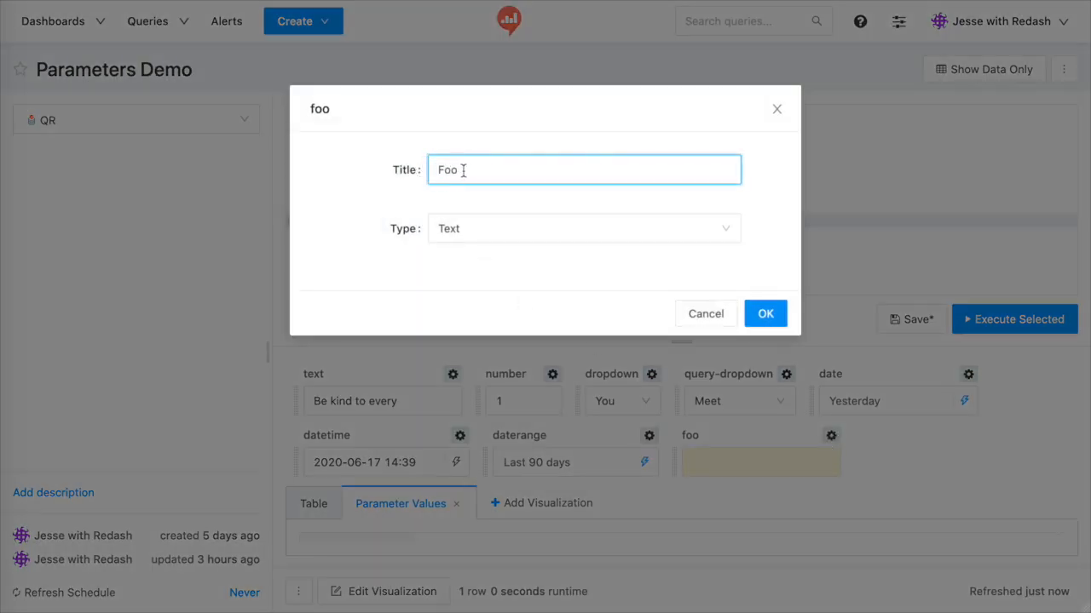
left_click(582, 228)
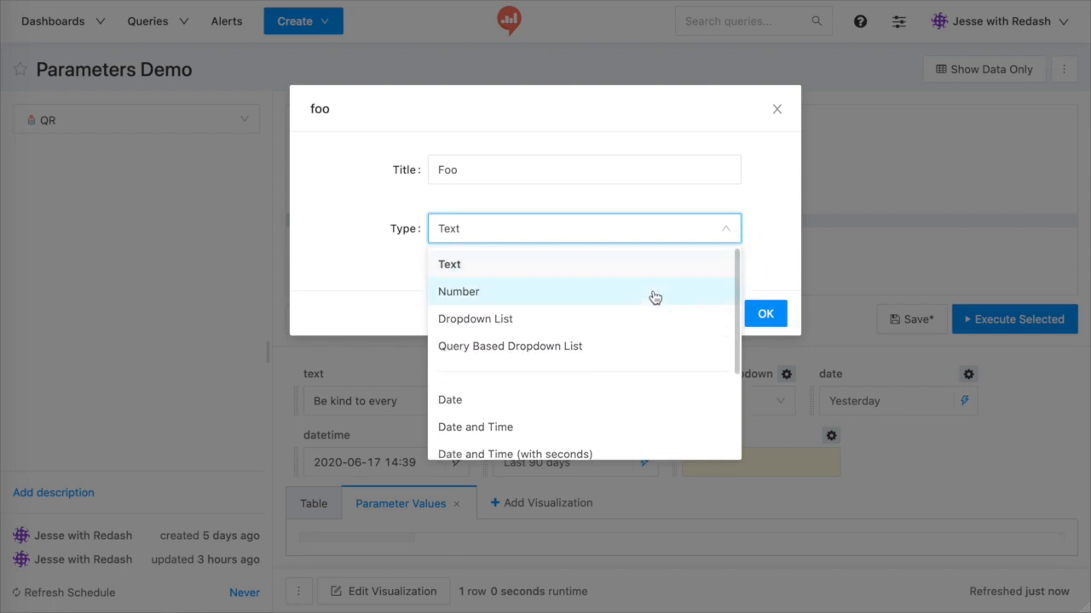
mouse_move(648, 401)
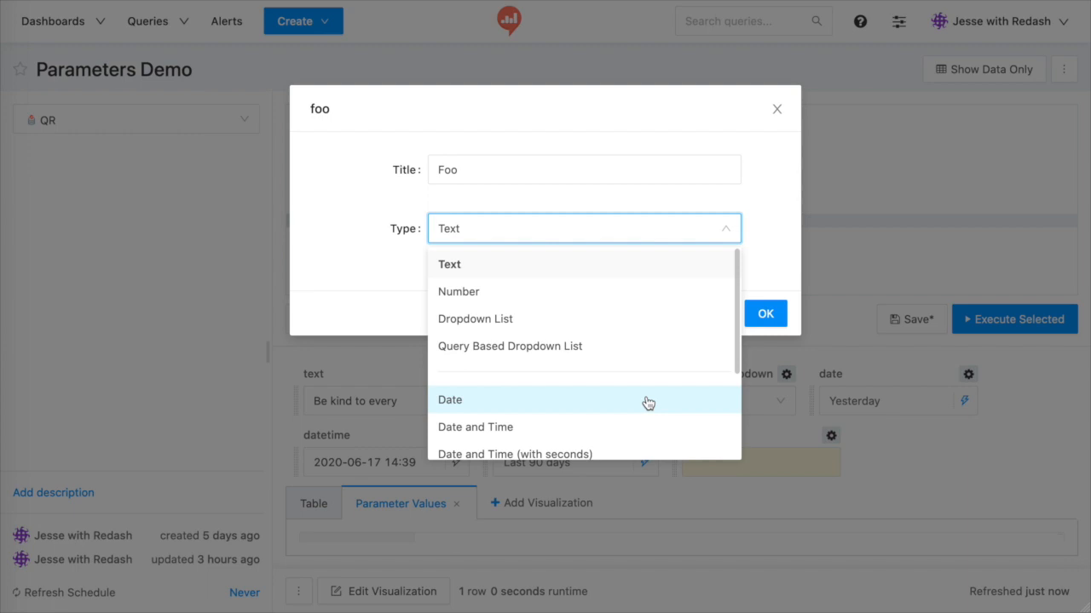
left_click(458, 291)
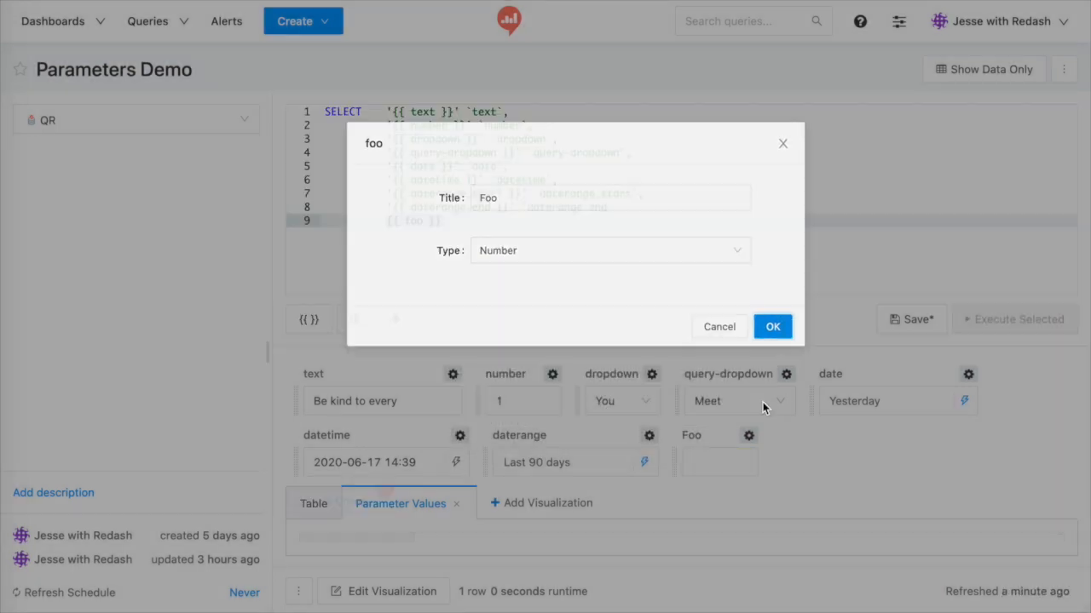
left_click(772, 327)
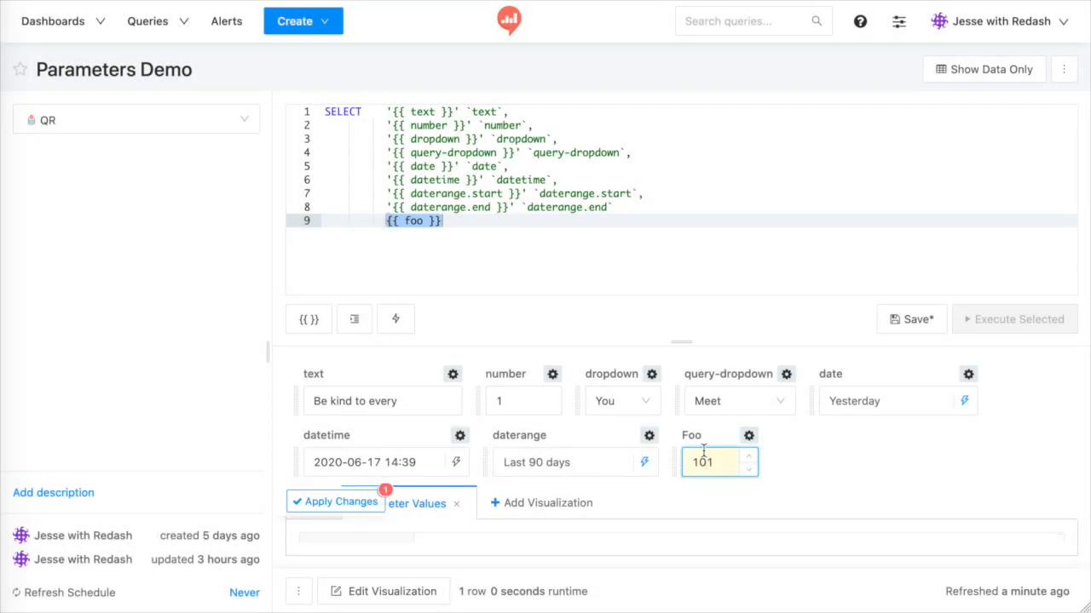
Step: Try Foo as a Dropdown List and then as a Date parameter type
left_click(750, 436)
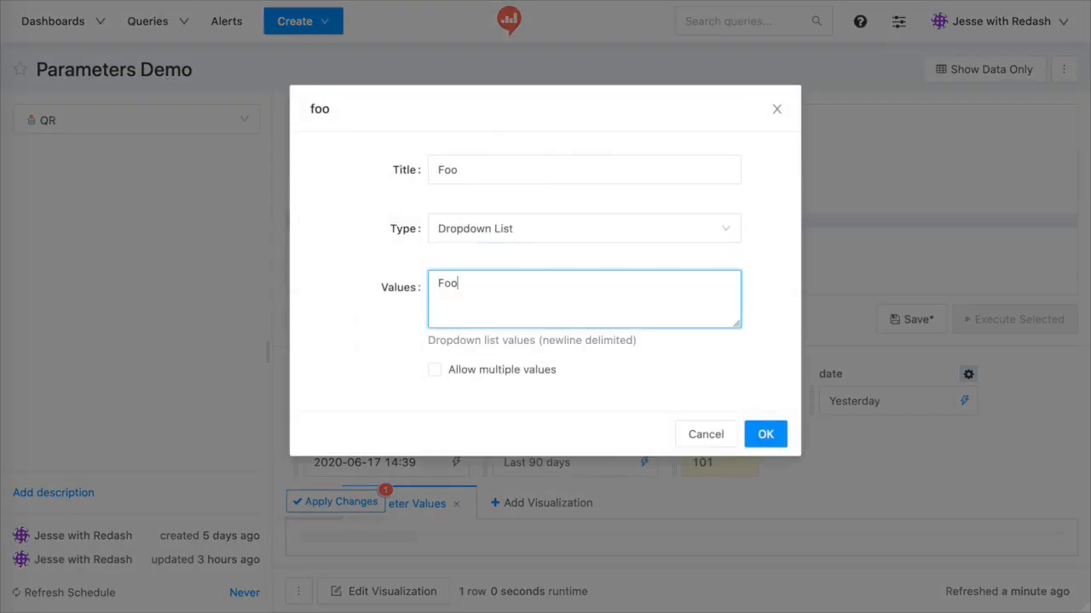
left_click(764, 434)
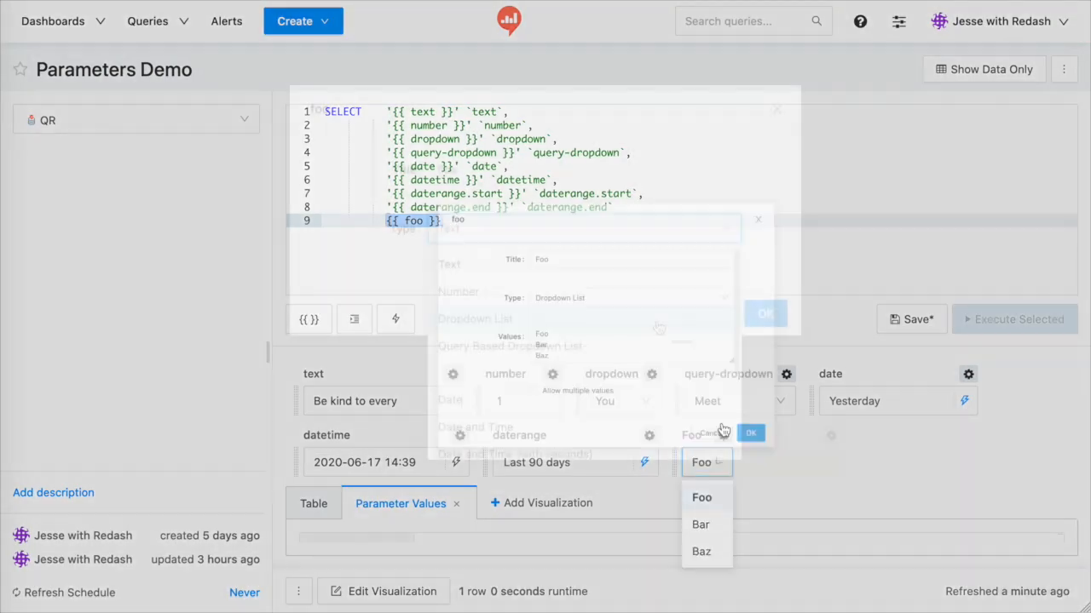
left_click(583, 229)
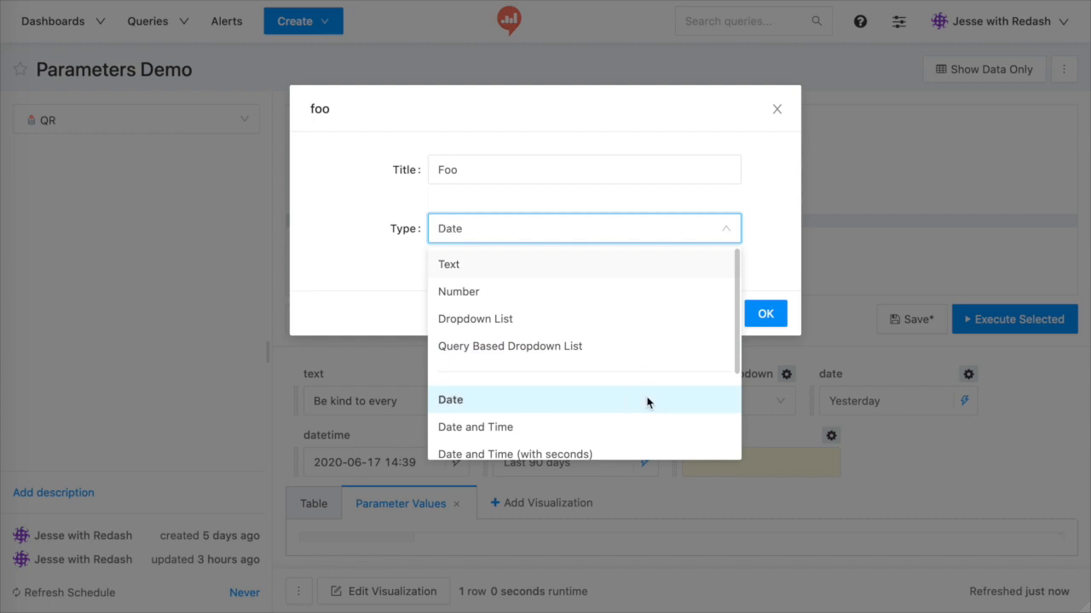
left_click(763, 313)
type("S")
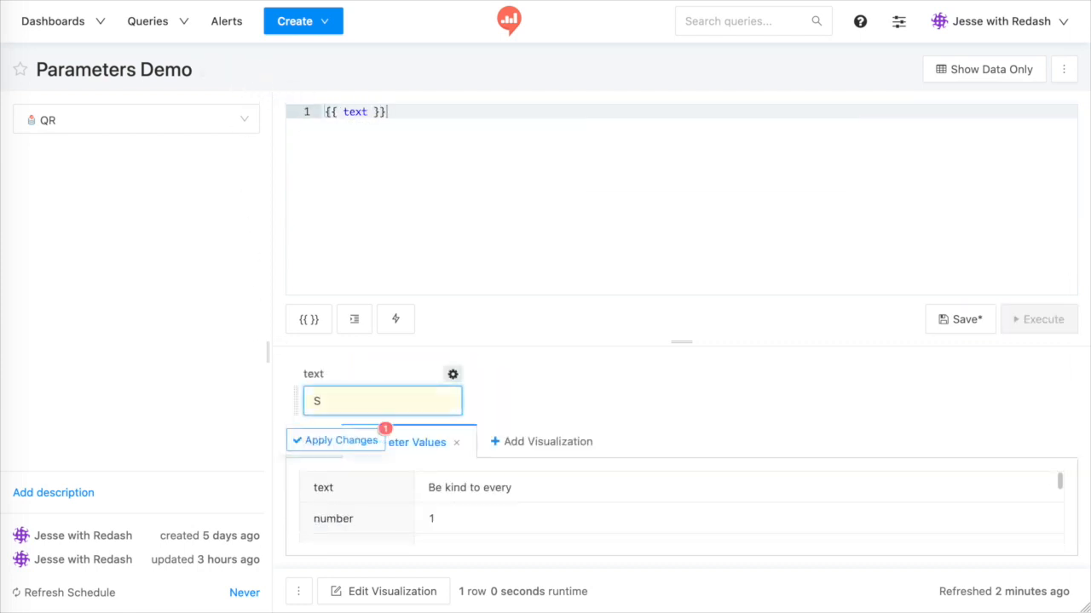
Step: Run the query with text value 'SELECT 1 foo' and view the result table showing foo = 1
type("ELECT 1 f")
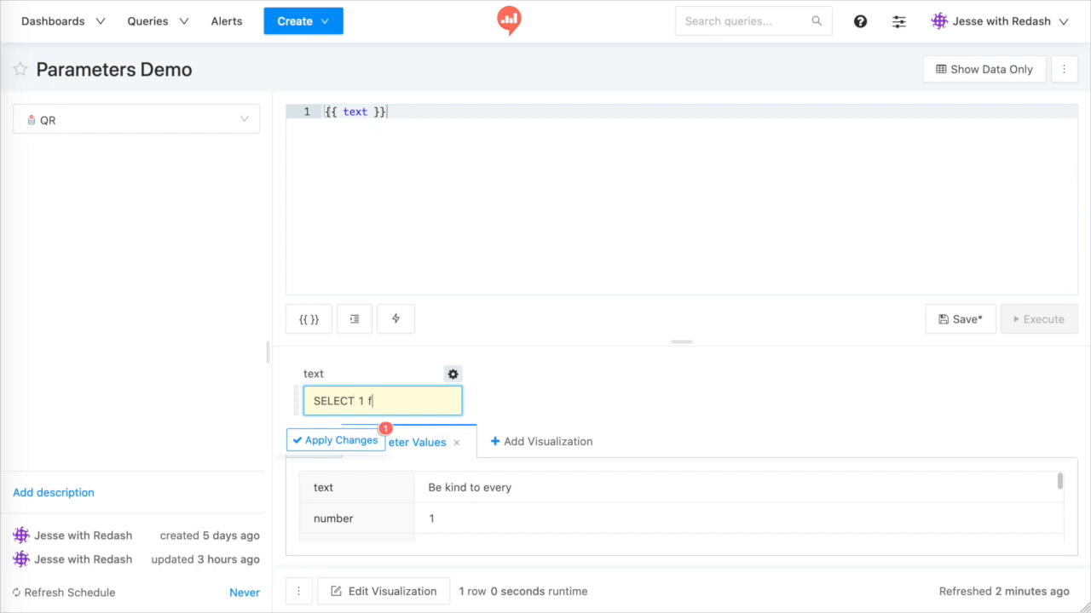
left_click(334, 439)
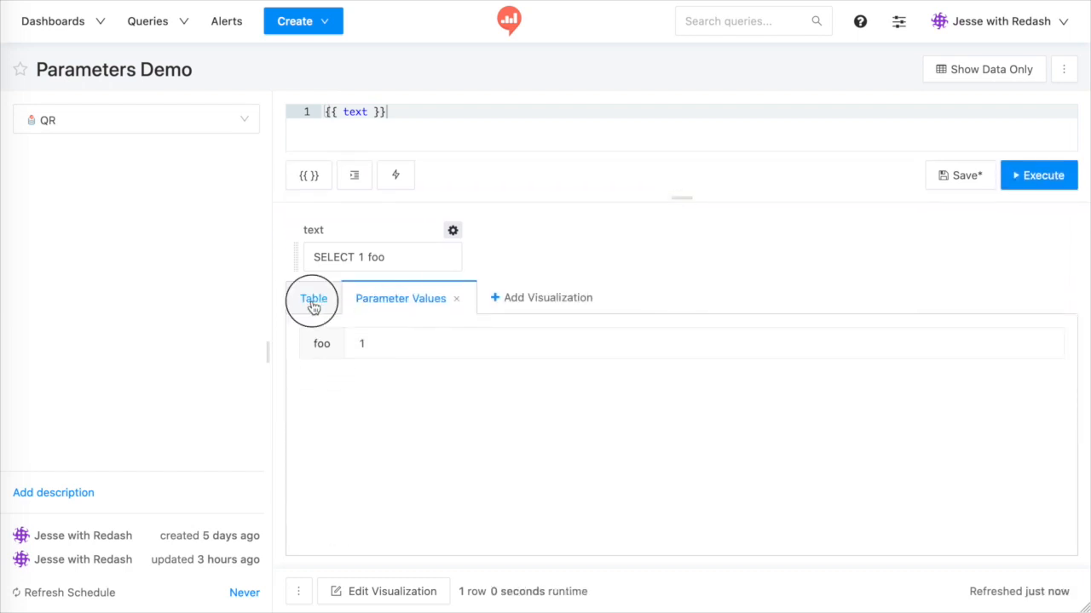
left_click(313, 298)
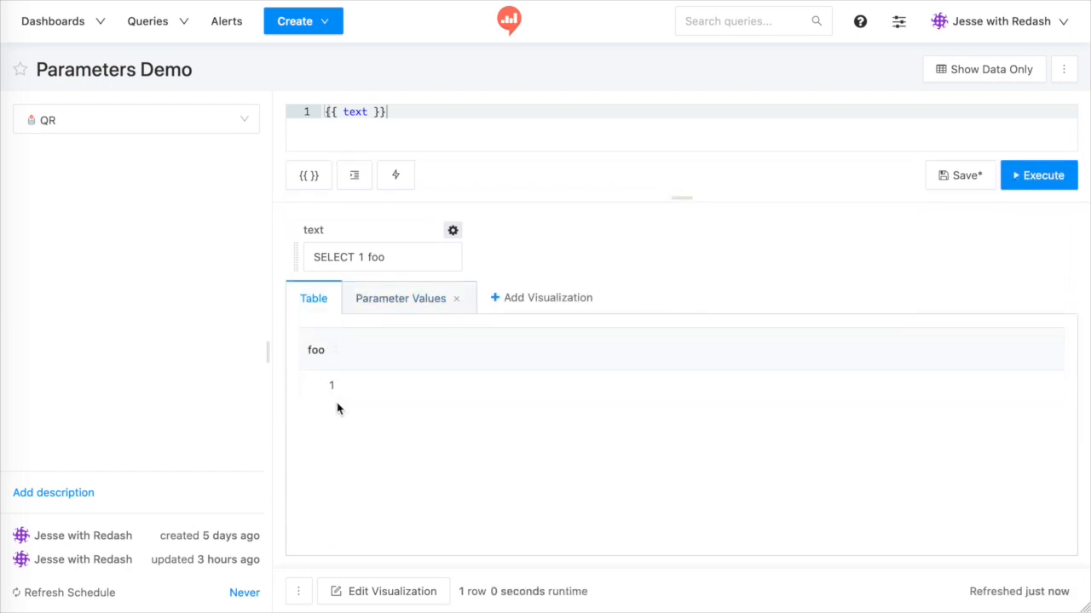
mouse_move(671, 228)
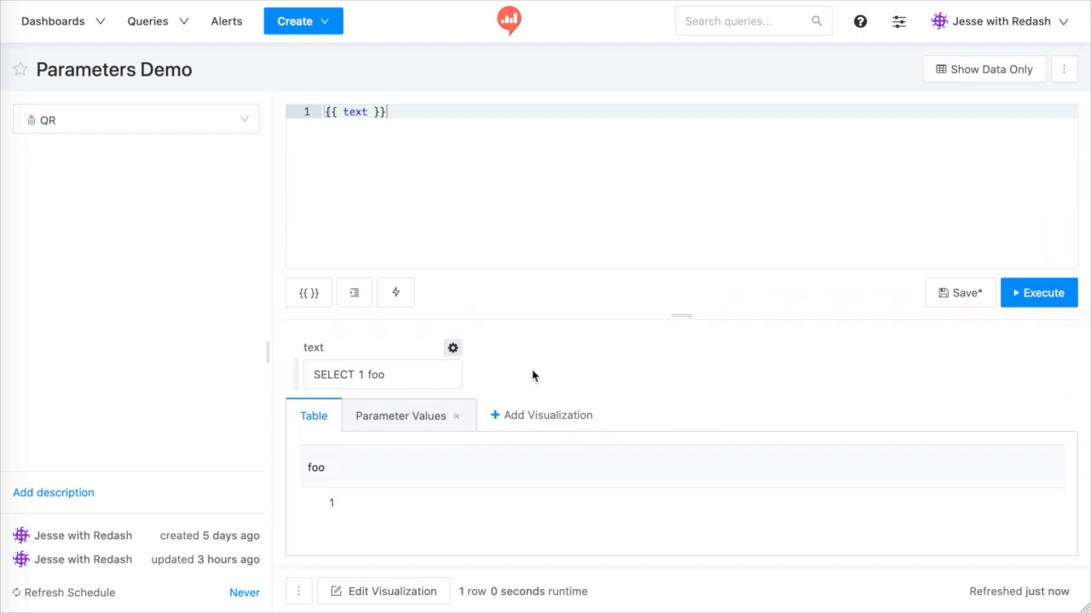
Step: Attempt Embed Elsewhere, dismiss the text-parameter warning, and confirm the num parameter at 100
left_click(298, 592)
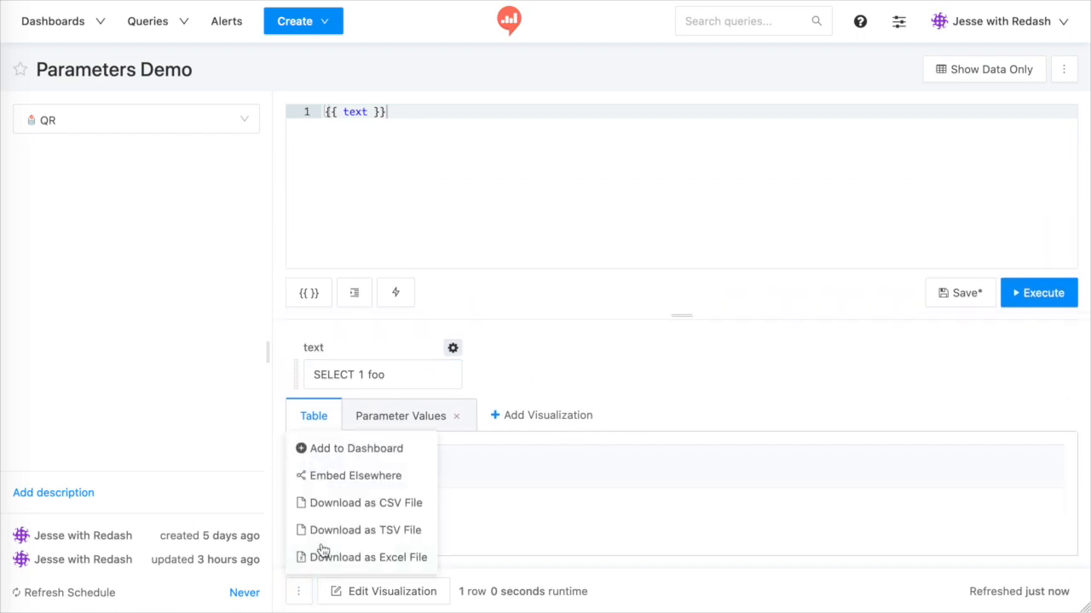
left_click(354, 475)
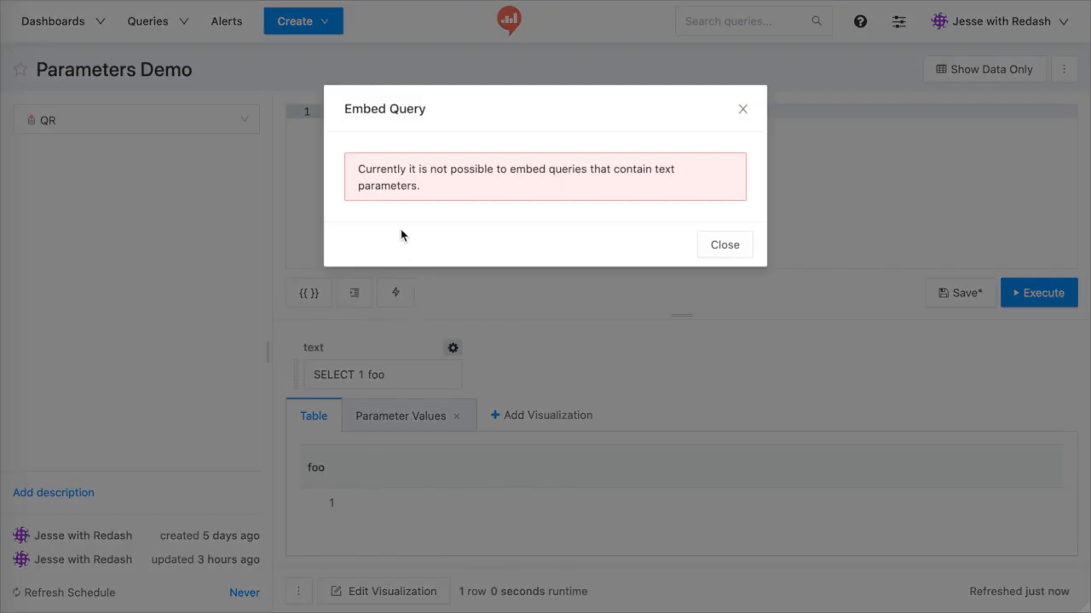
left_click(723, 246)
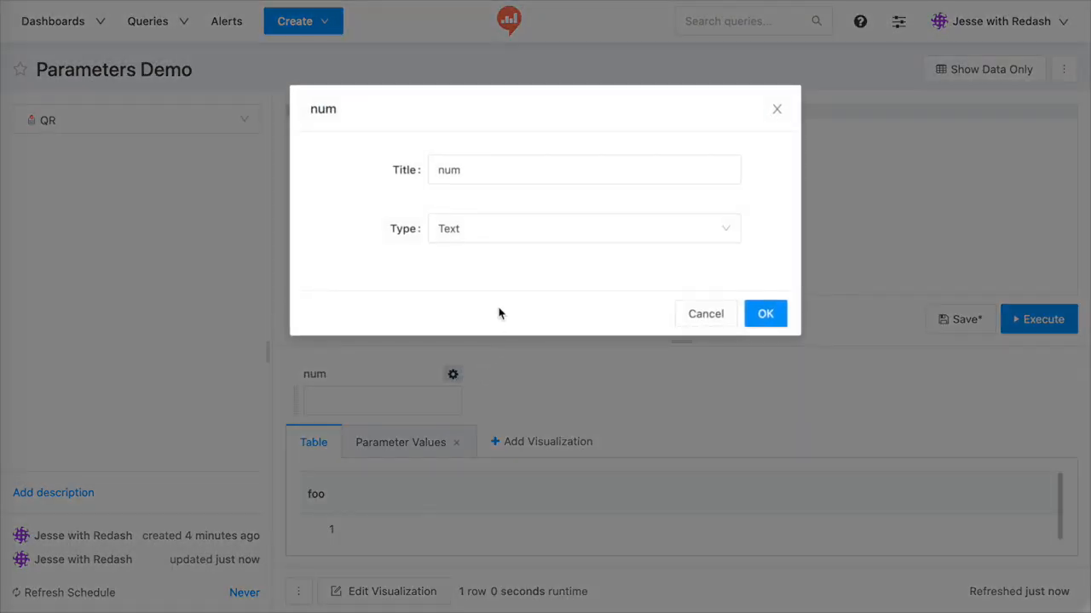
left_click(763, 314)
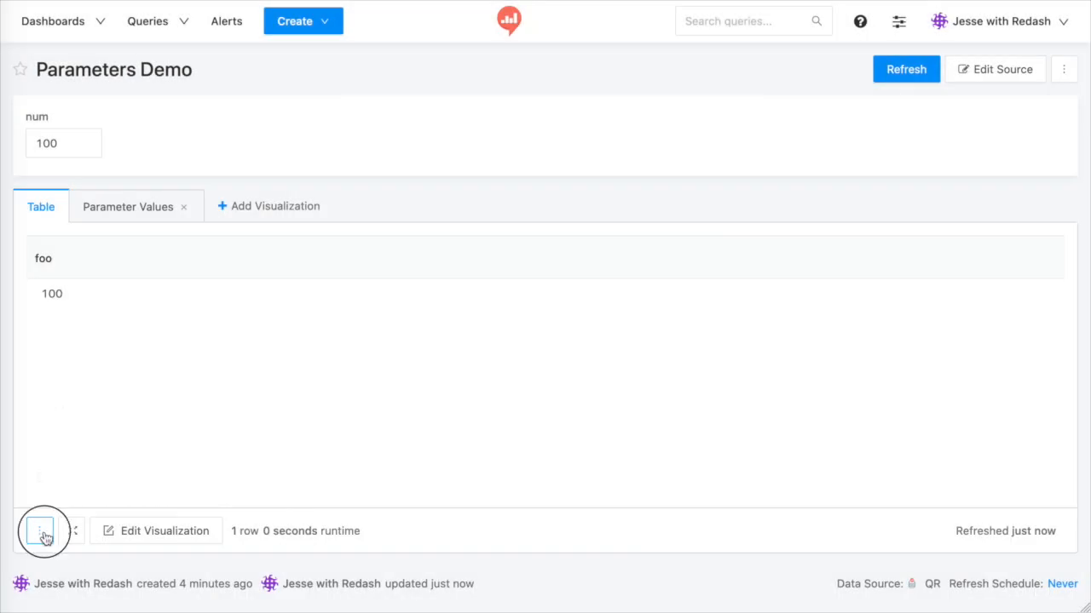
left_click(44, 532)
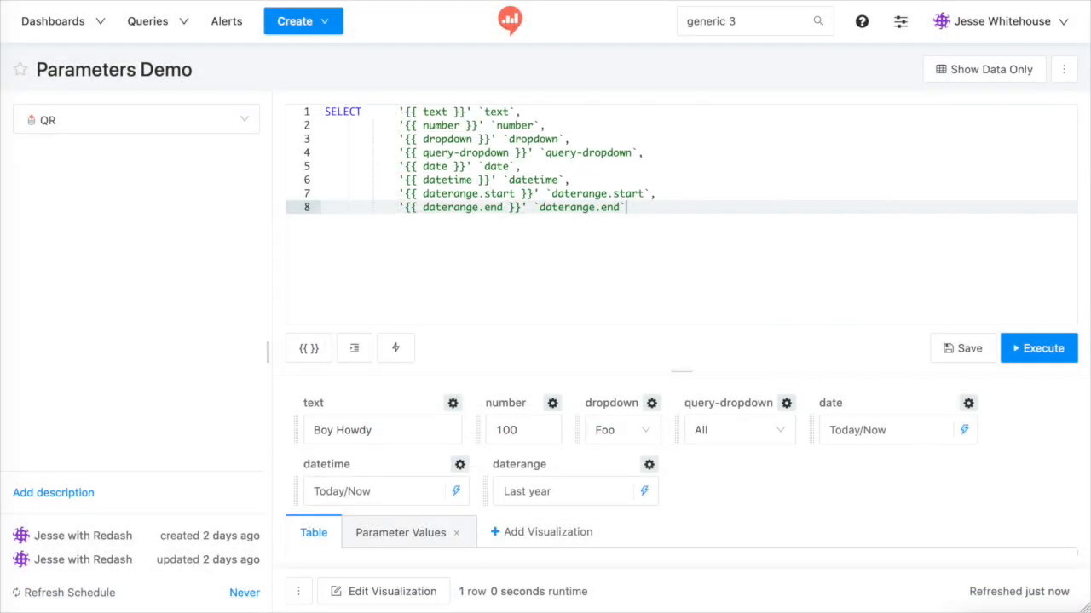
mouse_move(440, 126)
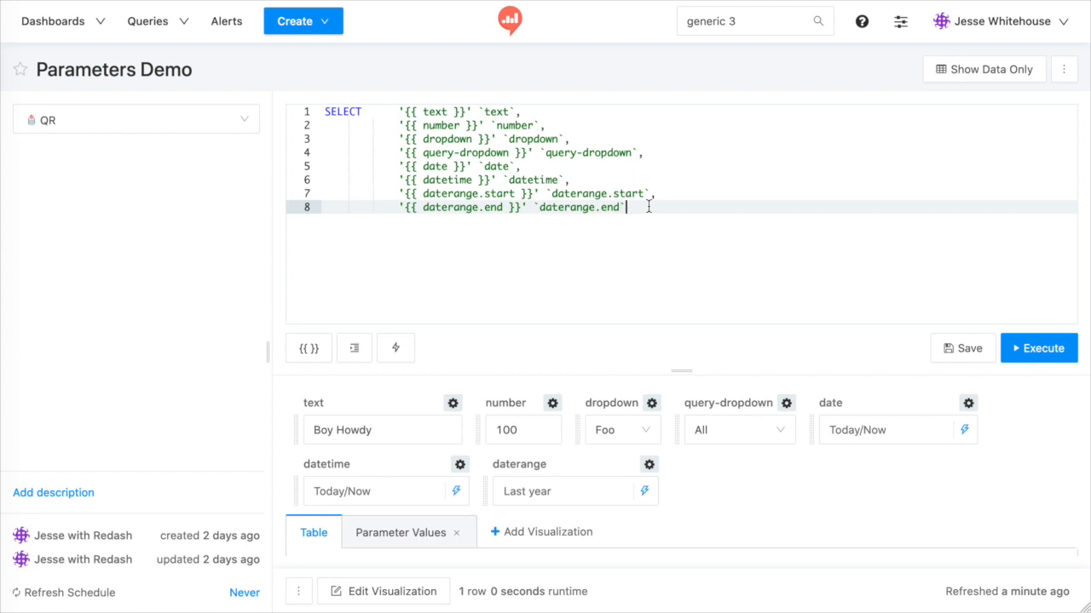
Step: Add blank lines after the last line of the query's SELECT
double_click(467, 194)
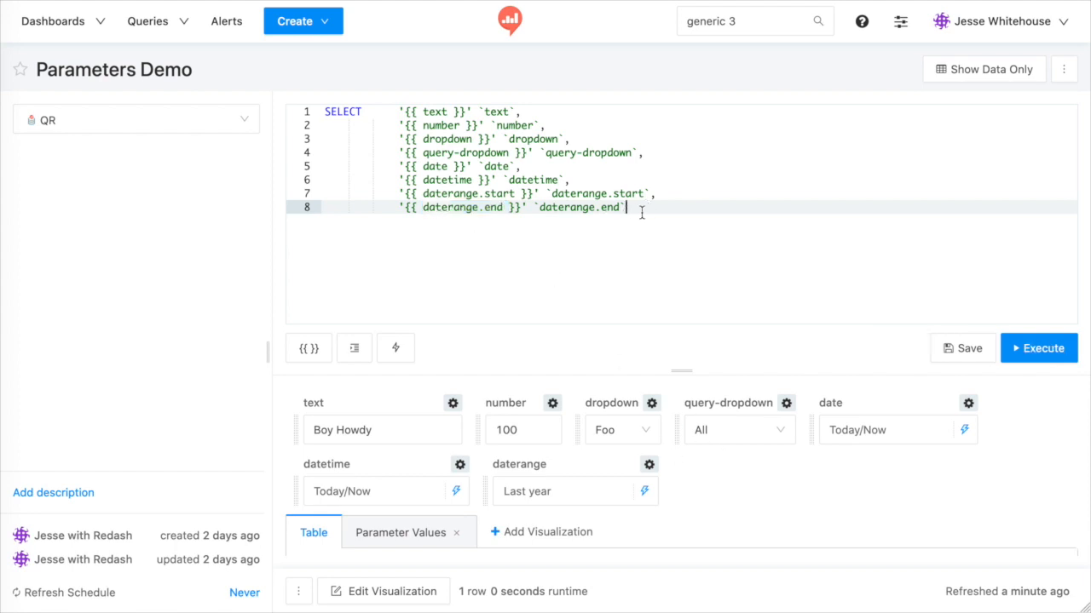
key("Enter")
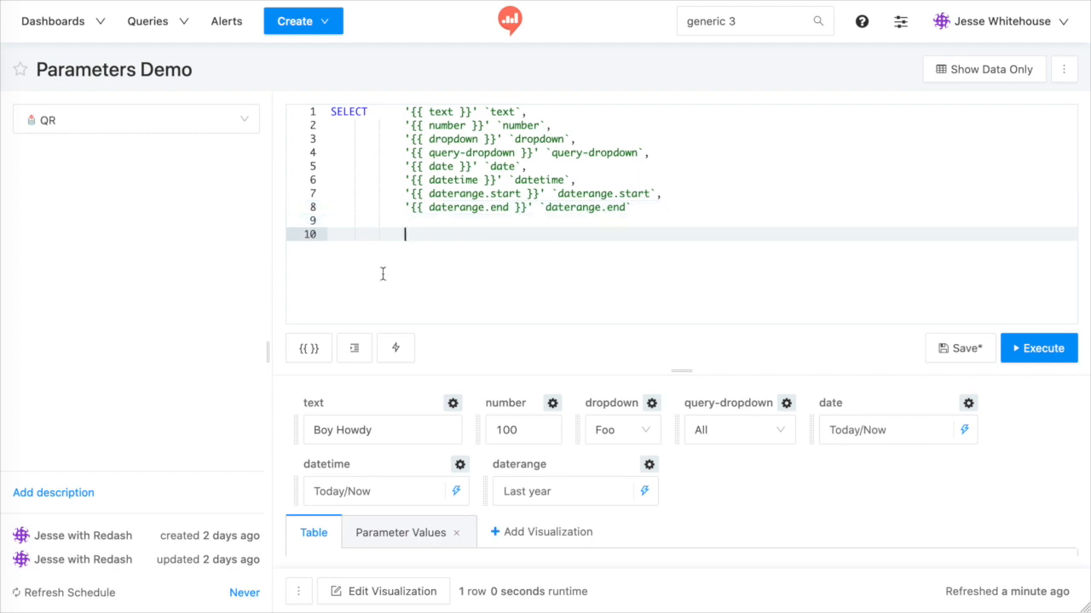
Step: Add a new parameter named Date Range of type Date Range to the query
left_click(308, 347)
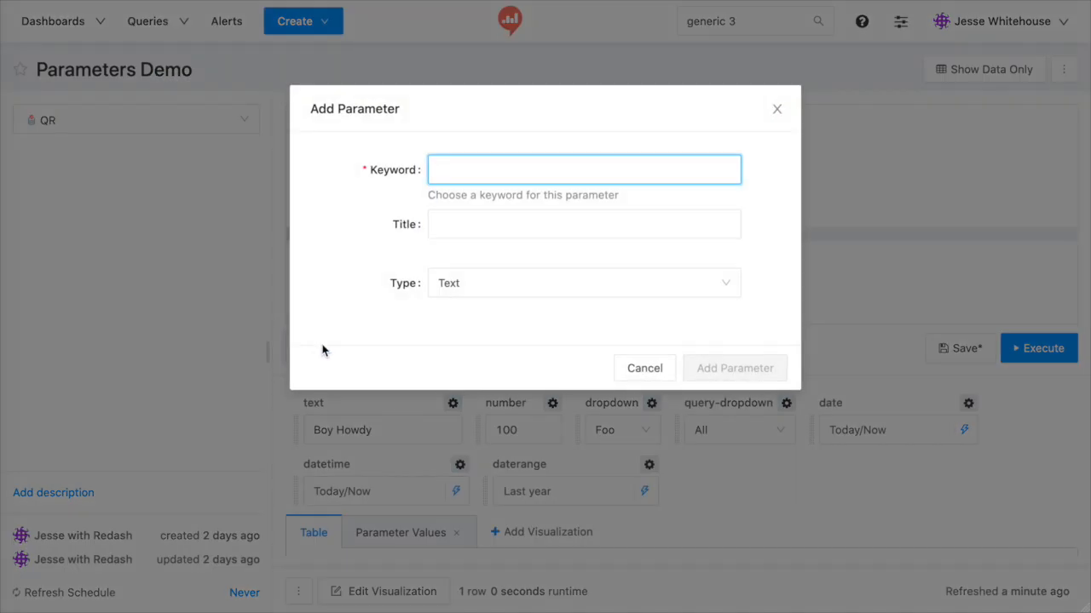
type("Date Range")
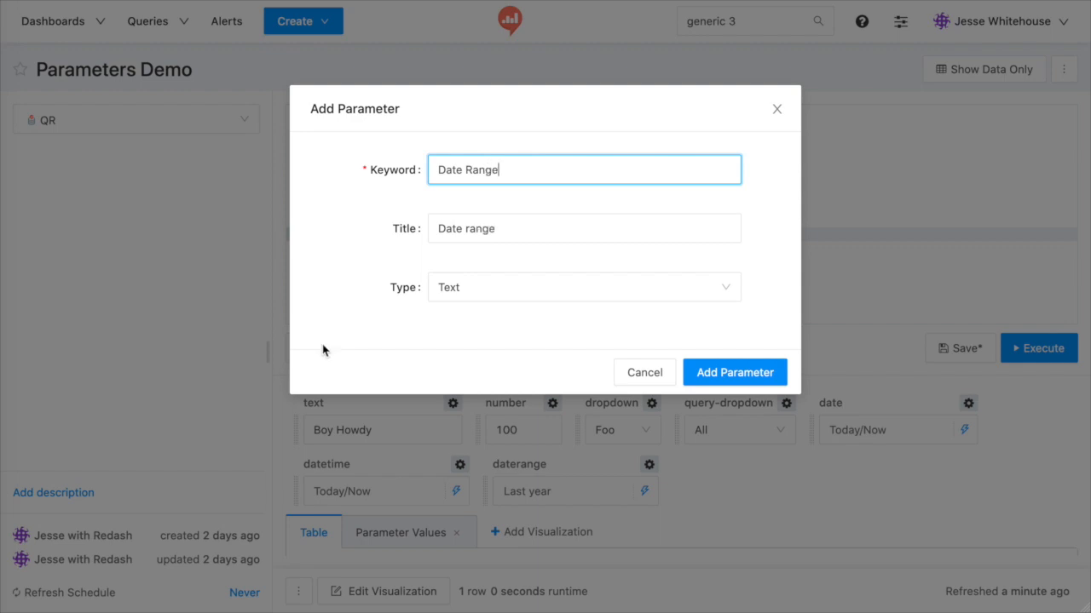
left_click(583, 286)
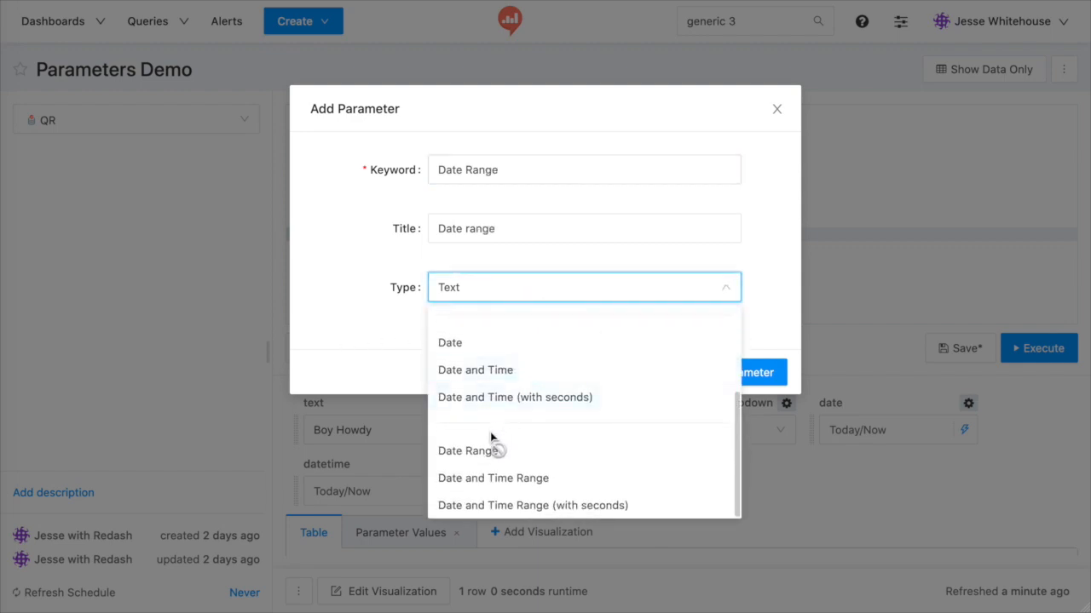
left_click(467, 449)
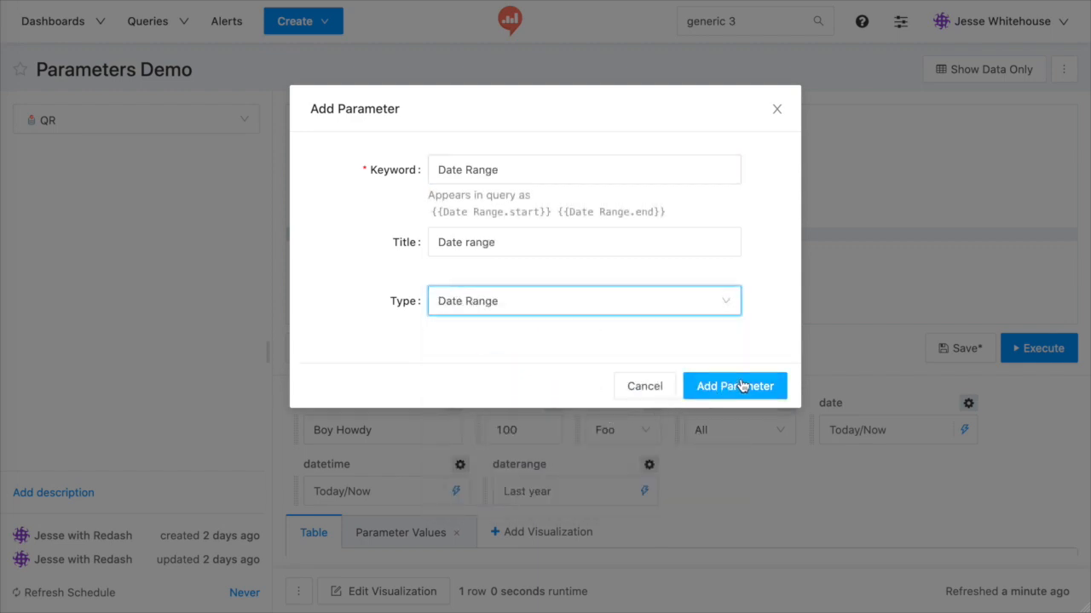
left_click(733, 385)
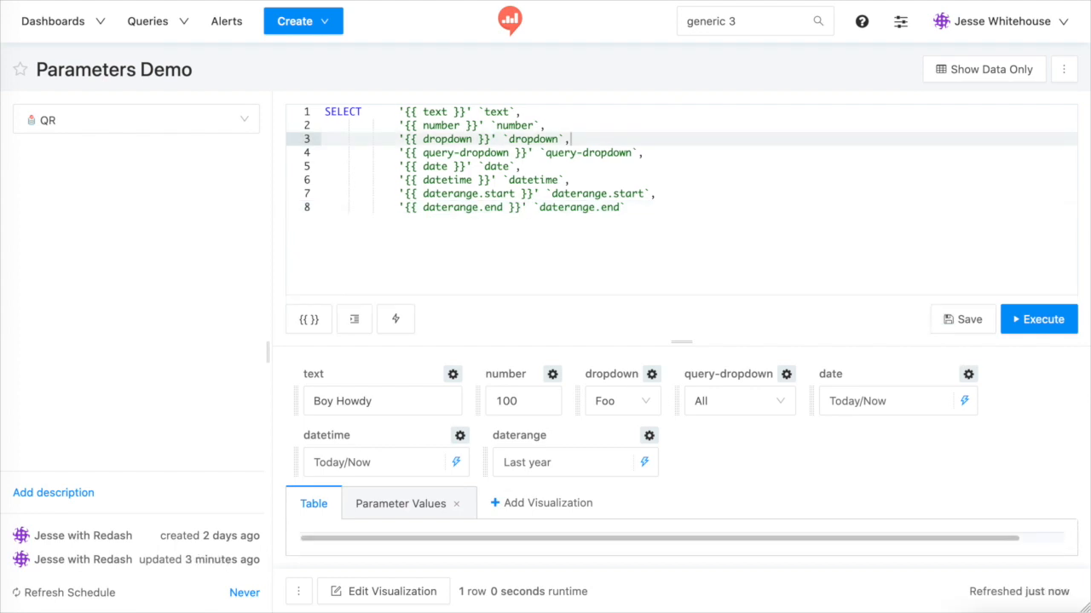
mouse_move(656, 368)
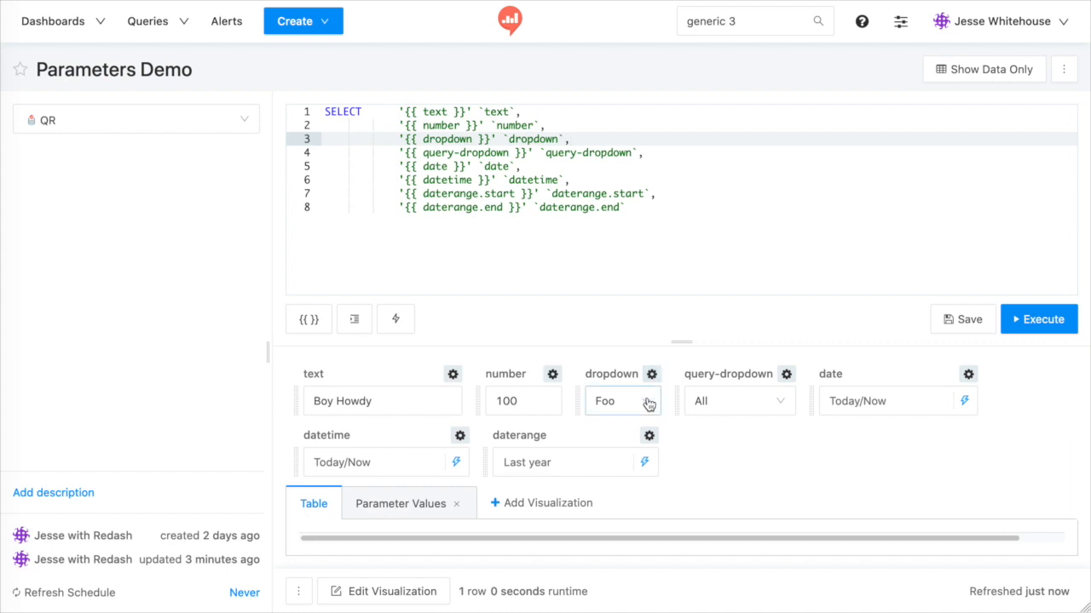
Step: Extend the dropdown parameter's value list with Hello and World
left_click(740, 401)
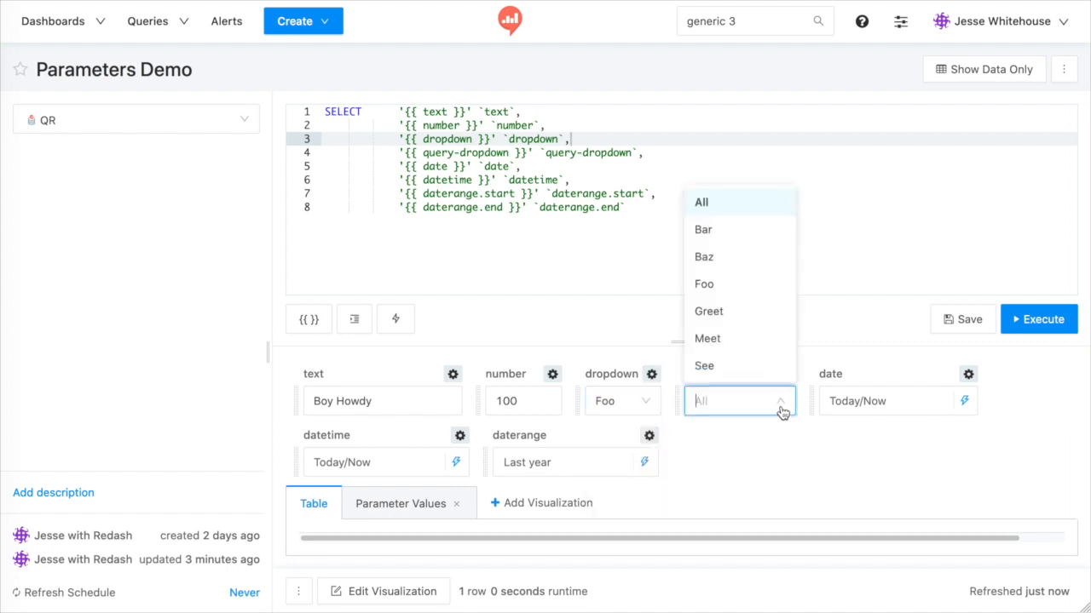
left_click(651, 373)
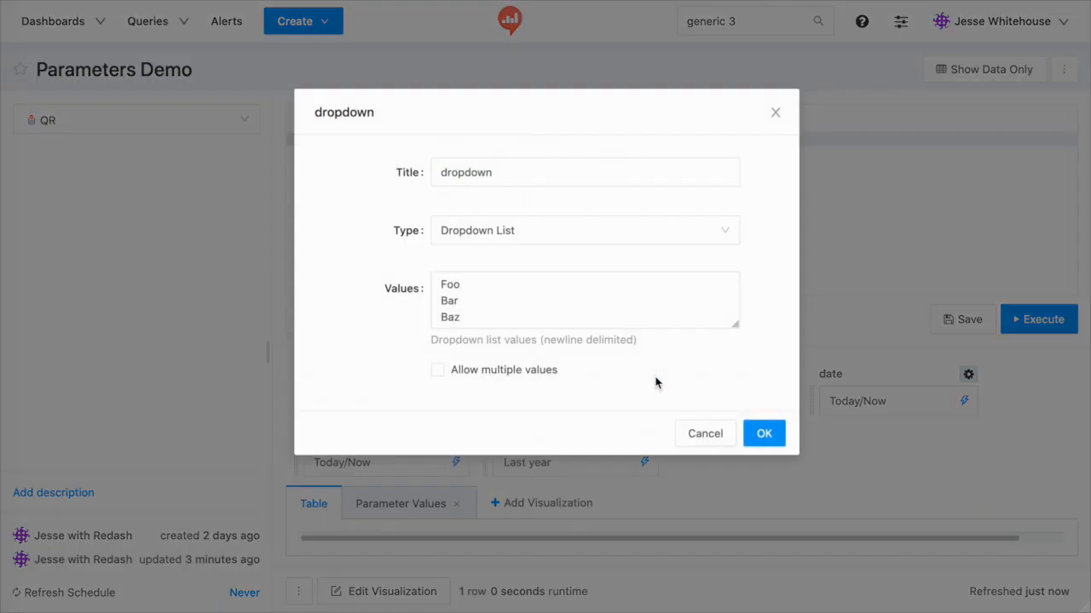
left_click(584, 299)
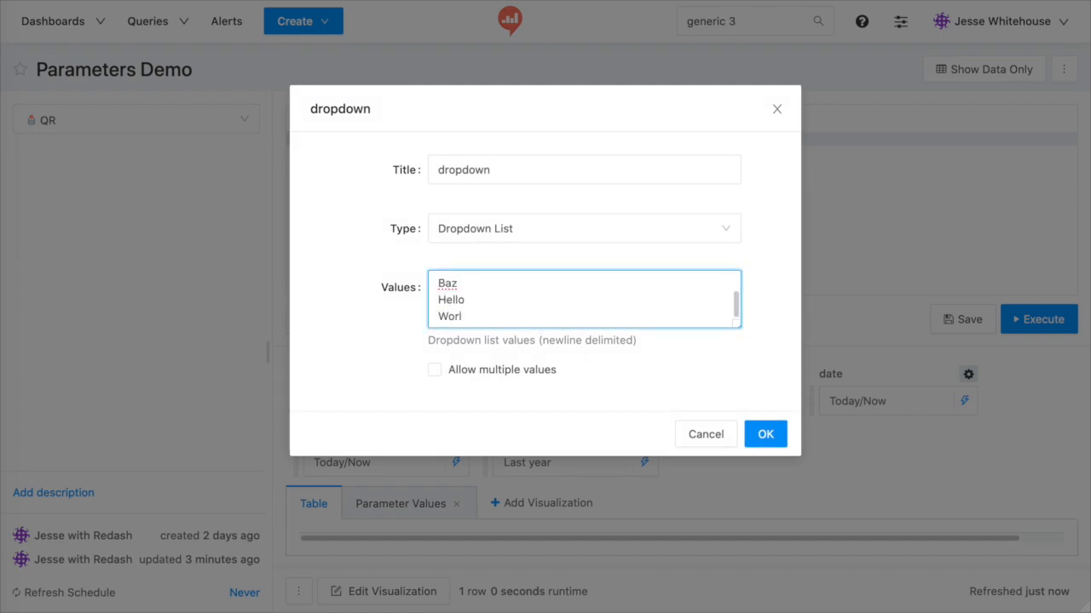
type("d")
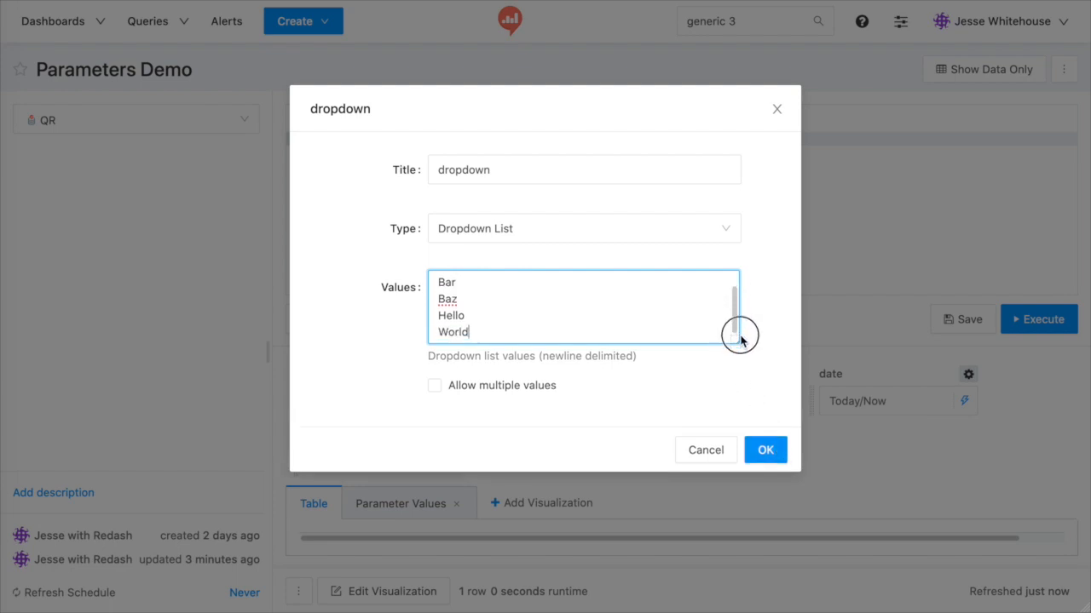
mouse_move(450, 411)
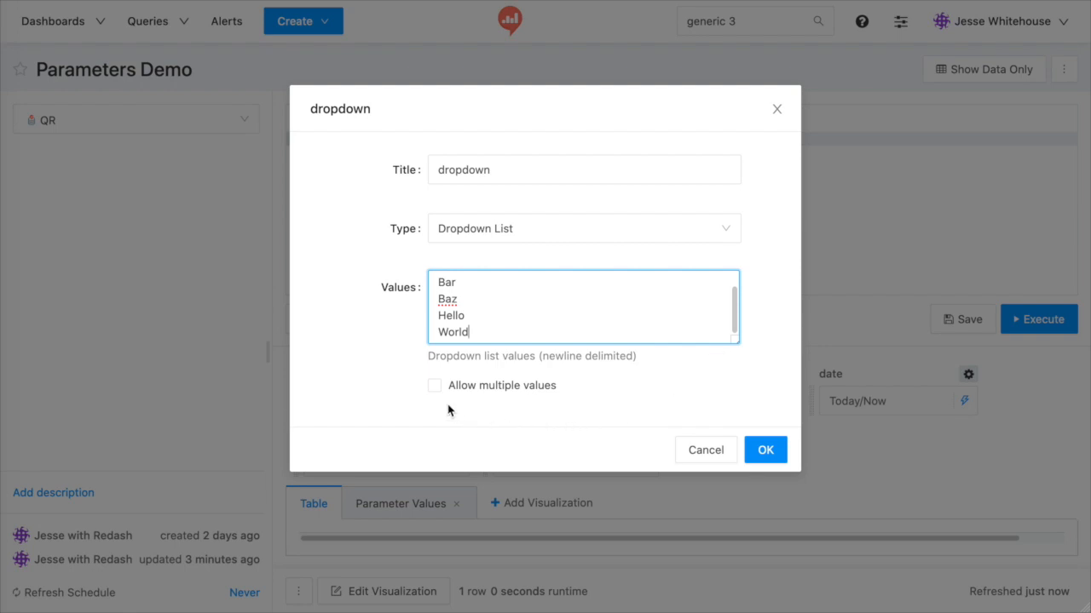
Step: Allow multiple dropdown values wrapped in double quotation marks and confirm the settings
left_click(435, 386)
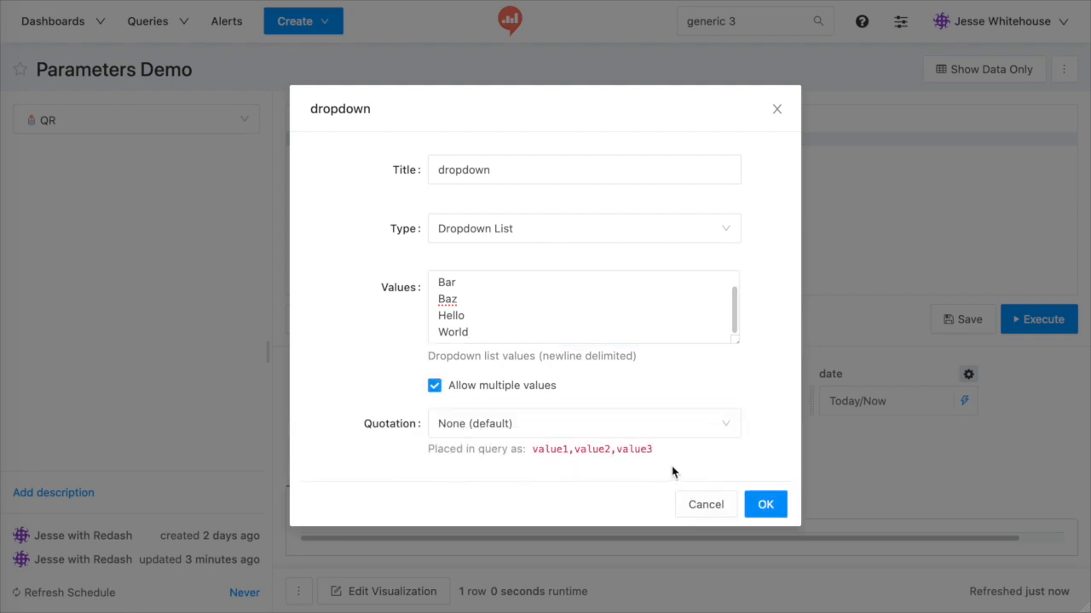
left_click(583, 422)
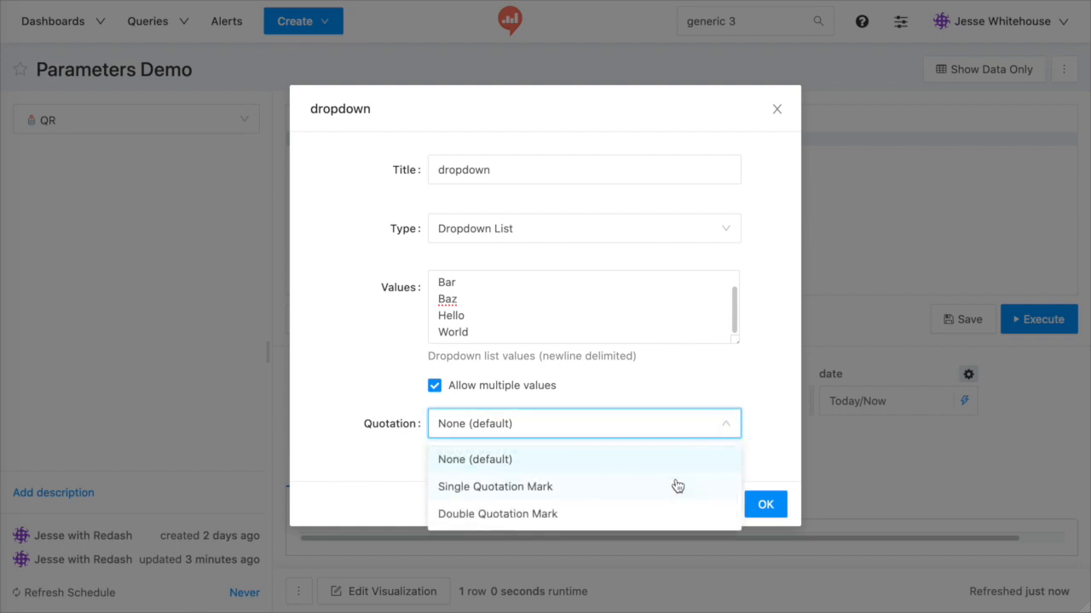
left_click(494, 487)
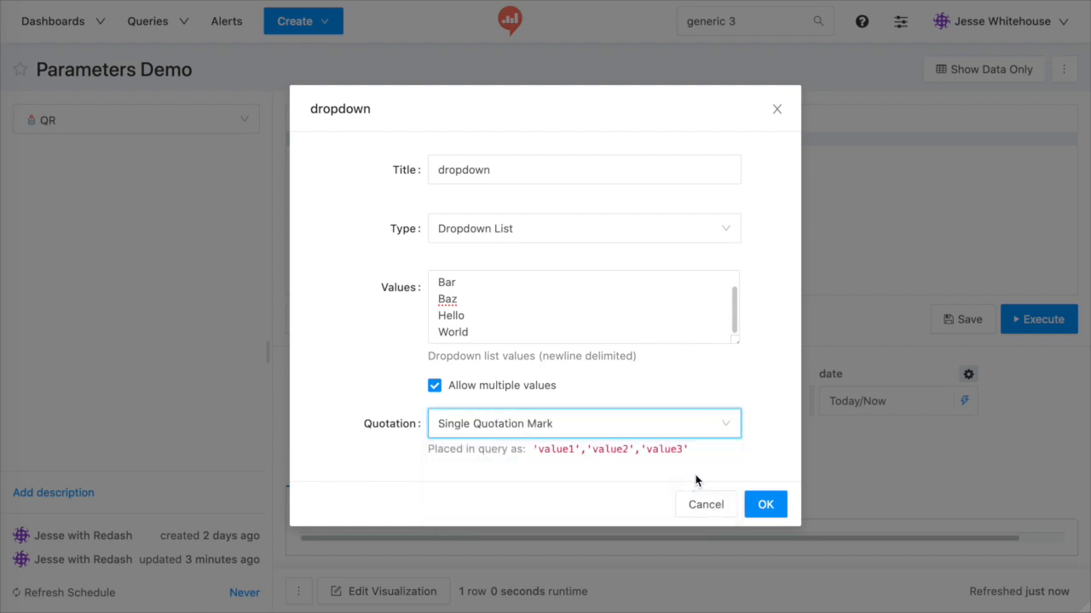
left_click(583, 423)
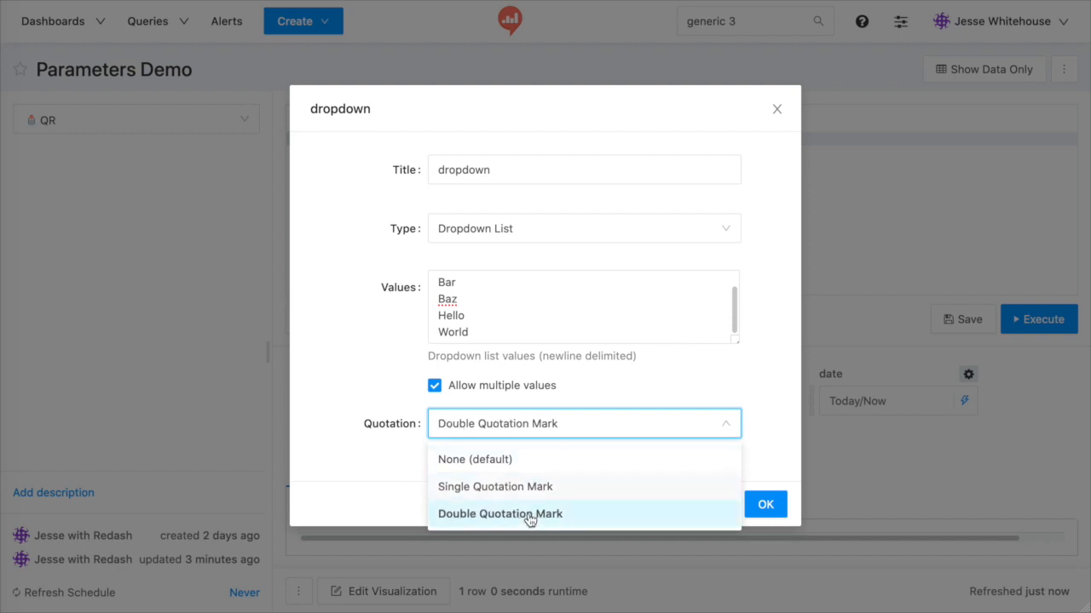
left_click(501, 515)
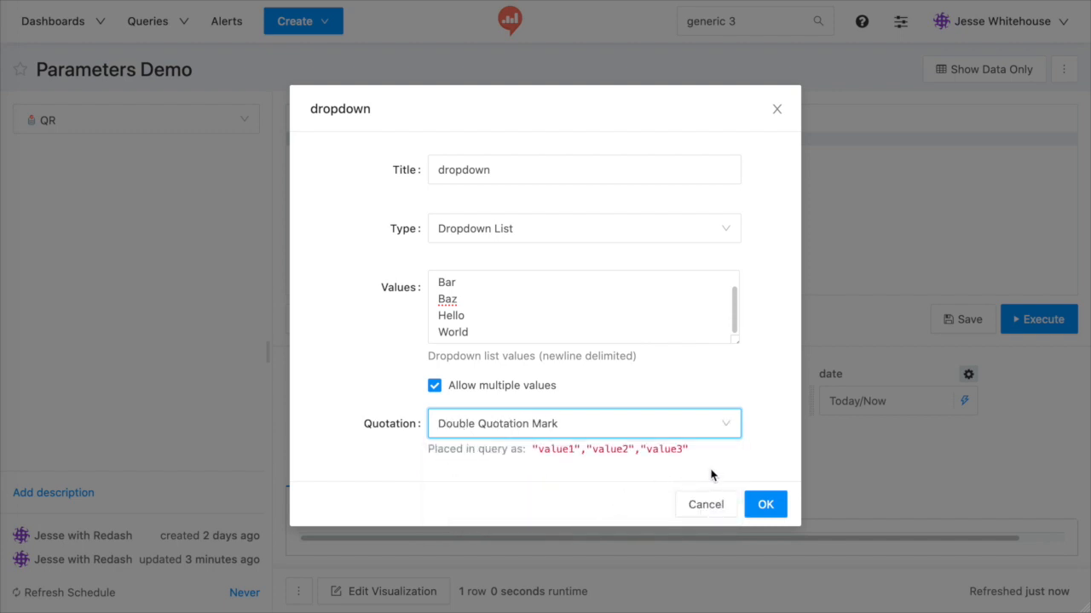
left_click(764, 504)
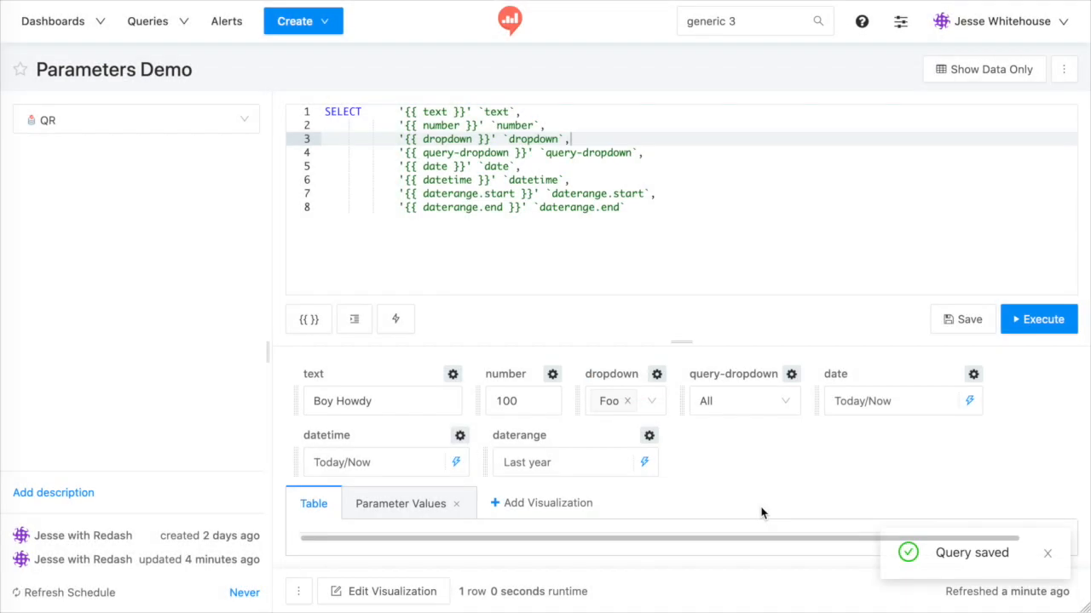
mouse_move(681, 162)
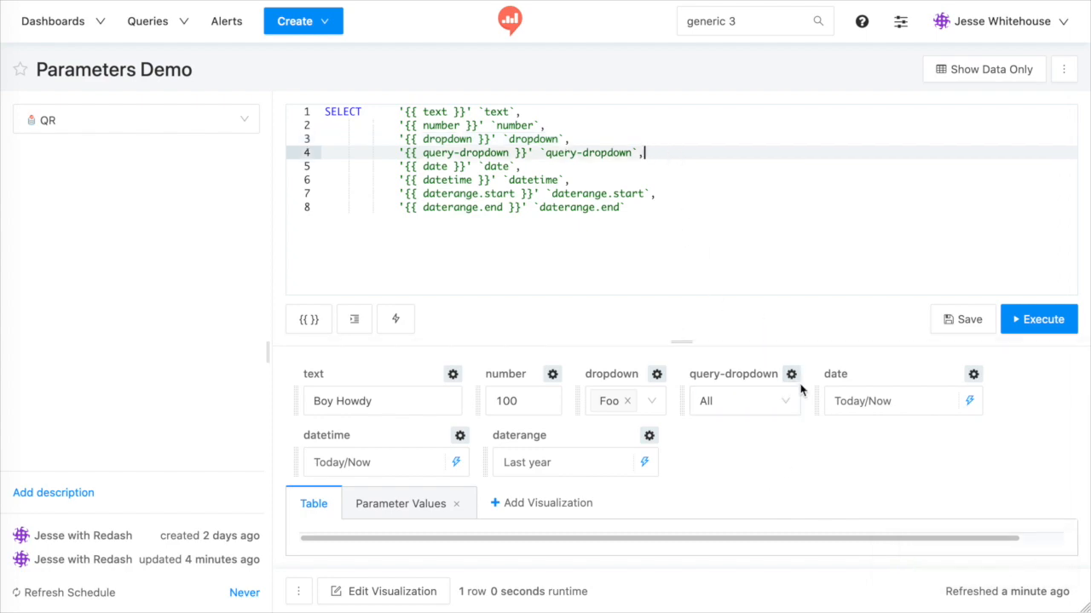
left_click(791, 373)
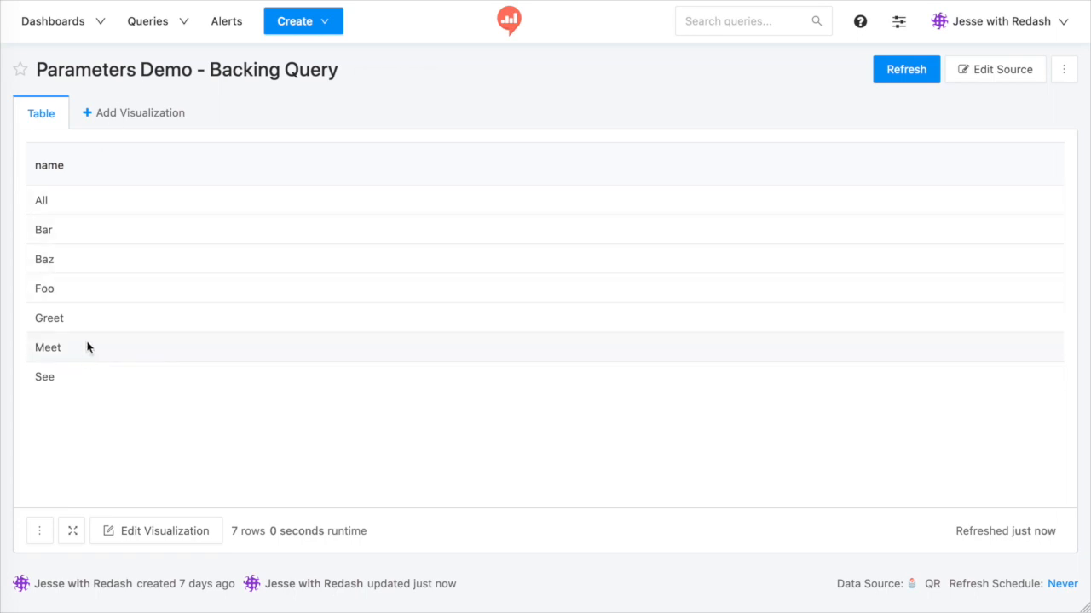
Step: On Parameters Demo, try Bar as the query-dropdown value and apply the change, twice
left_click(415, 143)
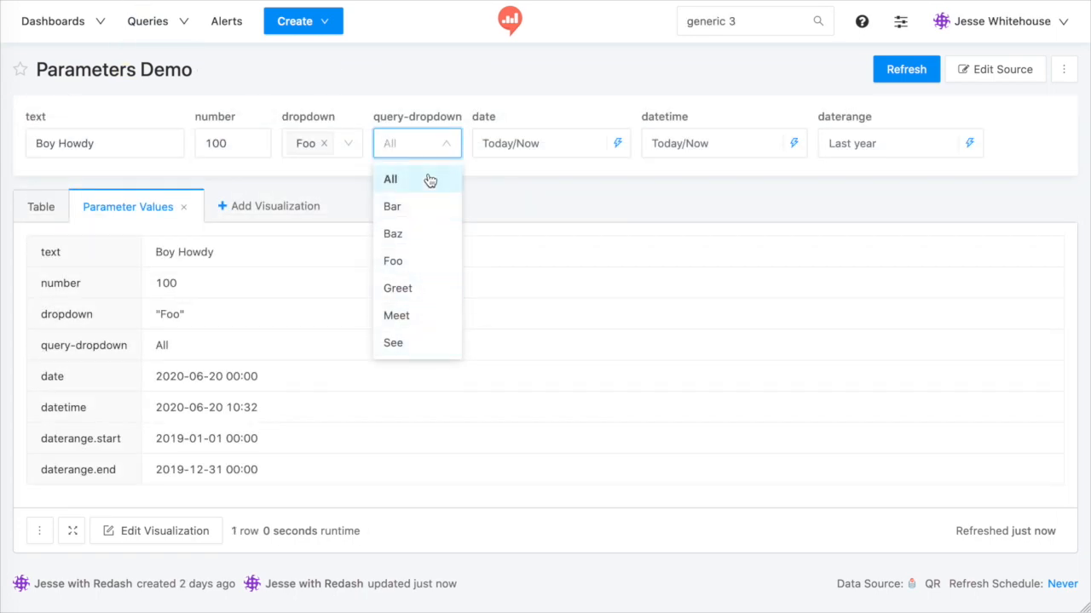
left_click(392, 206)
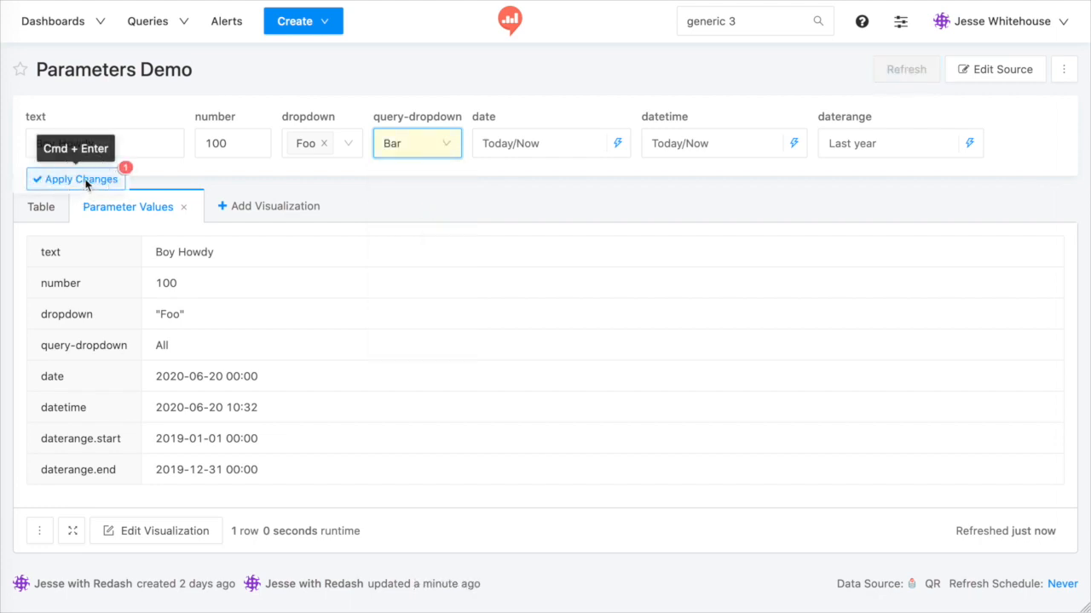
left_click(75, 179)
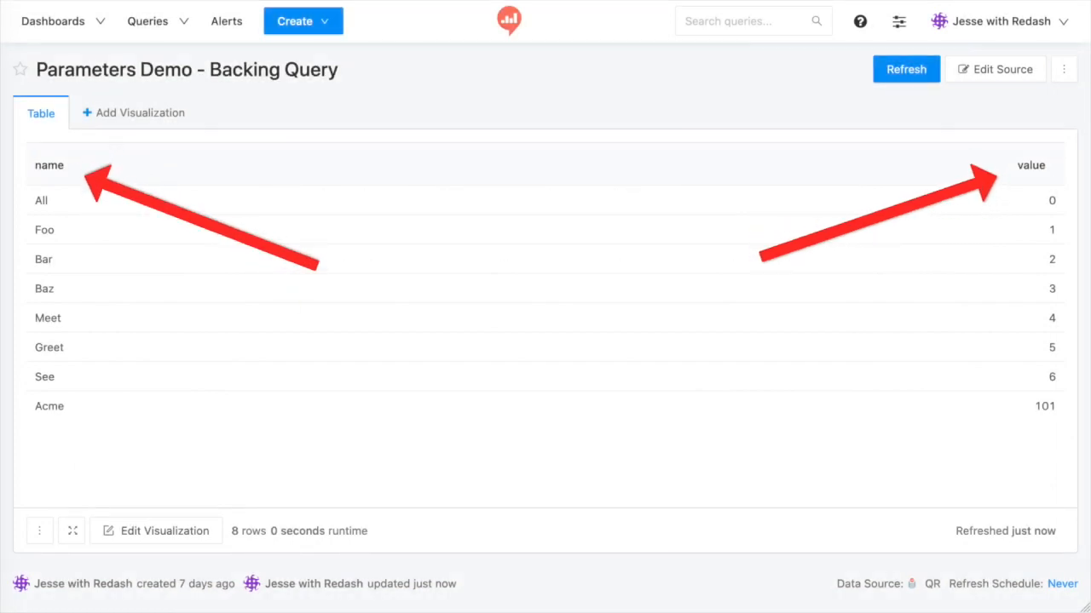
left_click(127, 206)
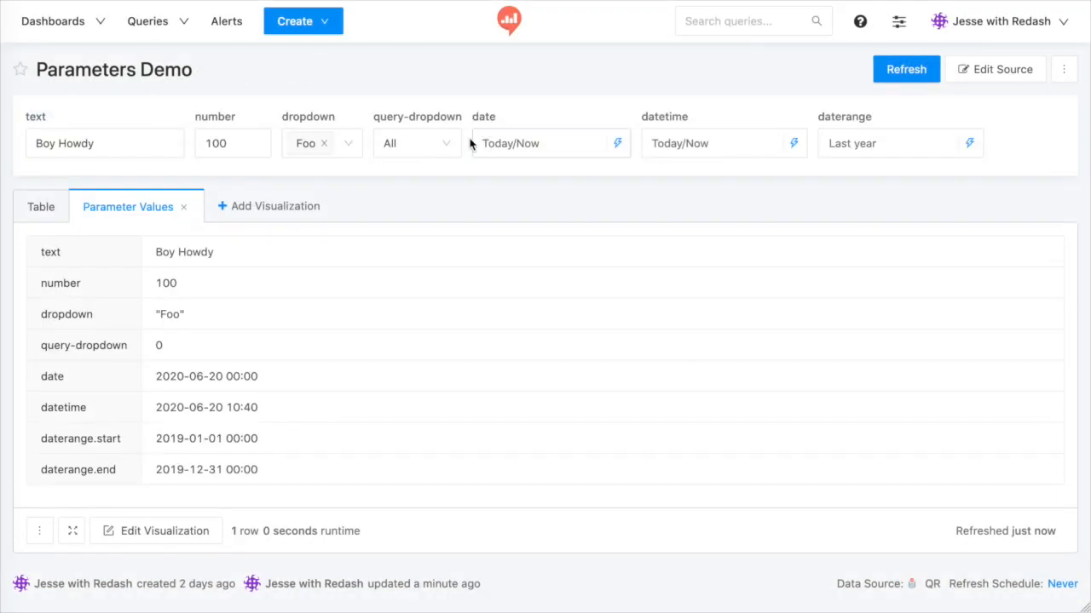
left_click(417, 143)
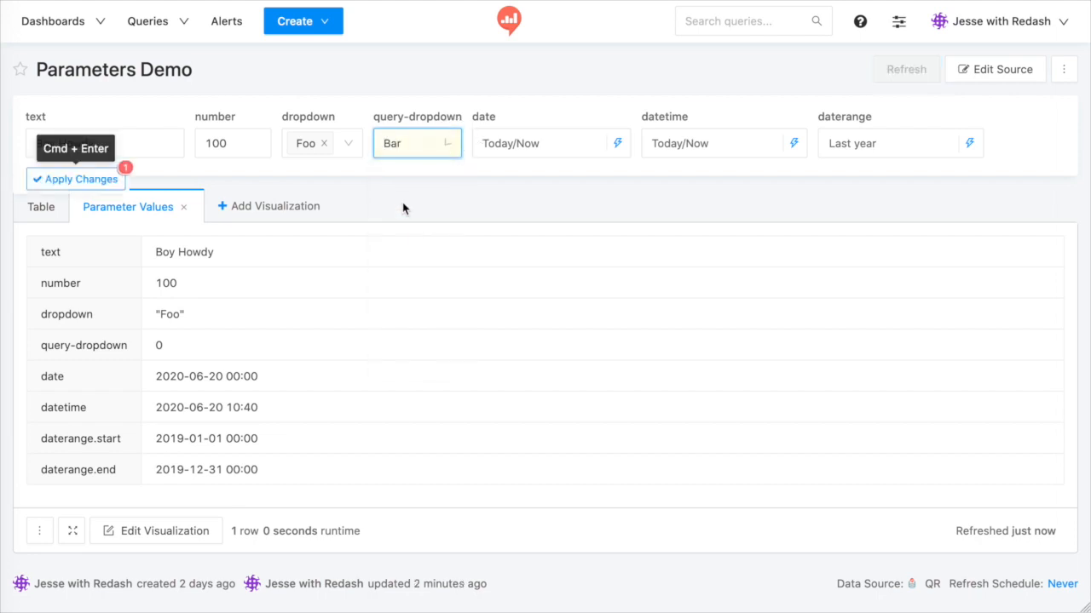
left_click(75, 179)
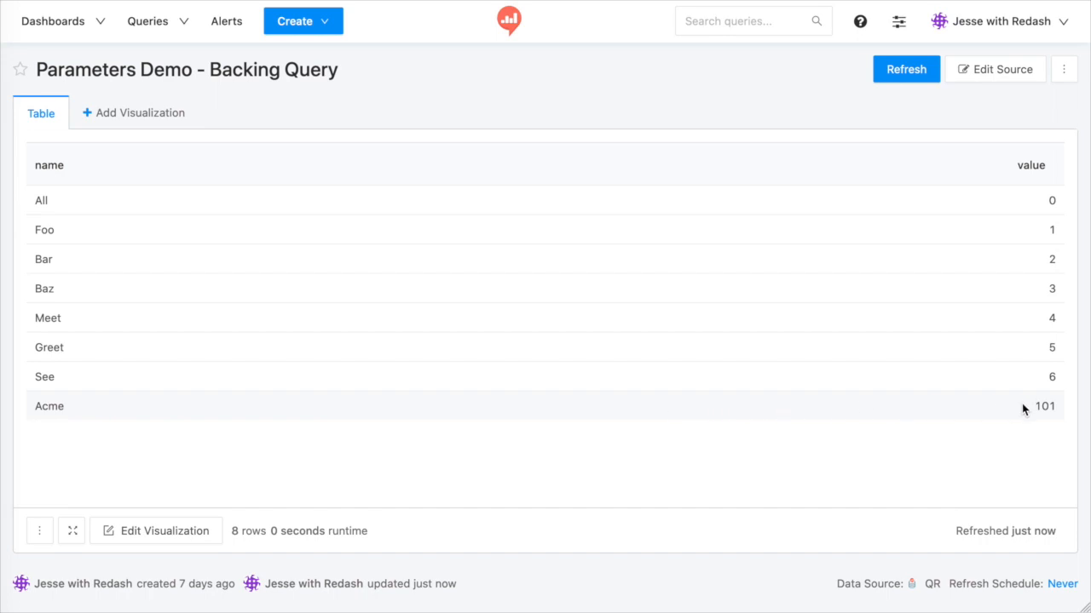
mouse_move(123, 143)
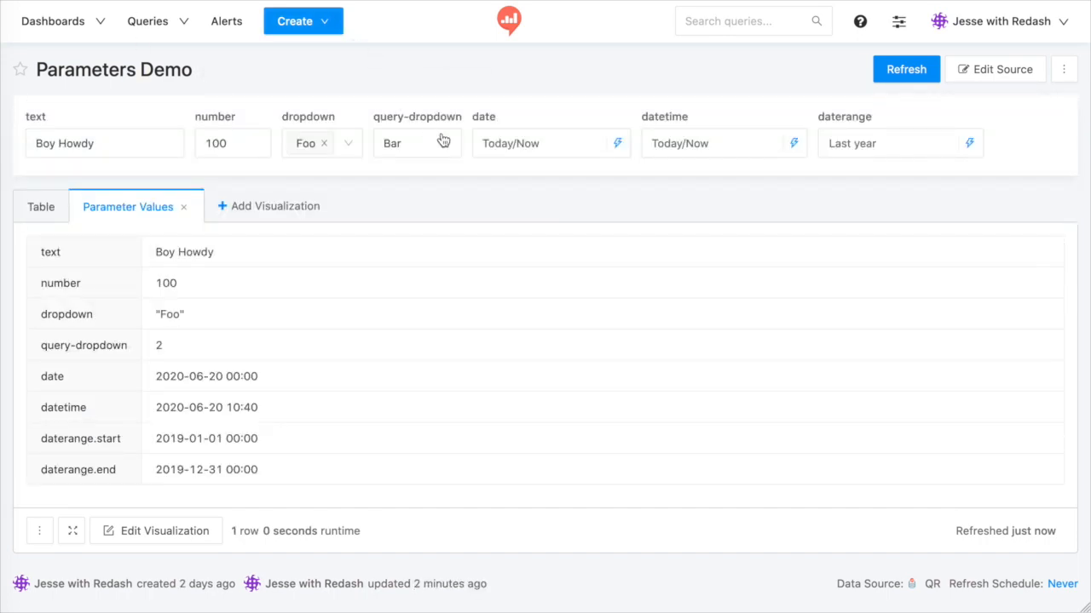
Step: Set the query-dropdown parameter to Acme so the result shows its value 101
left_click(416, 143)
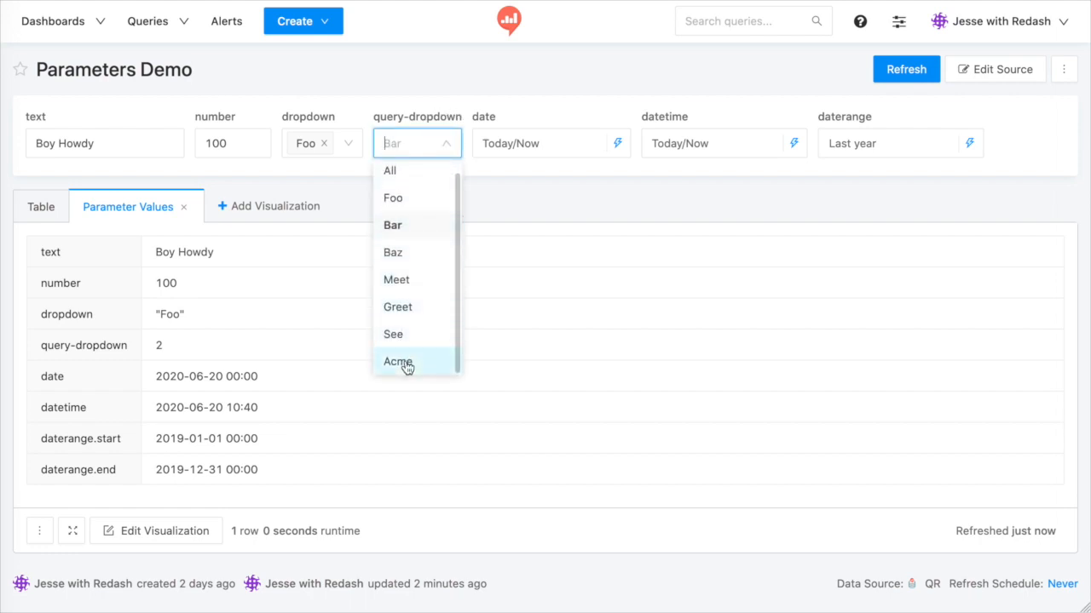
left_click(398, 361)
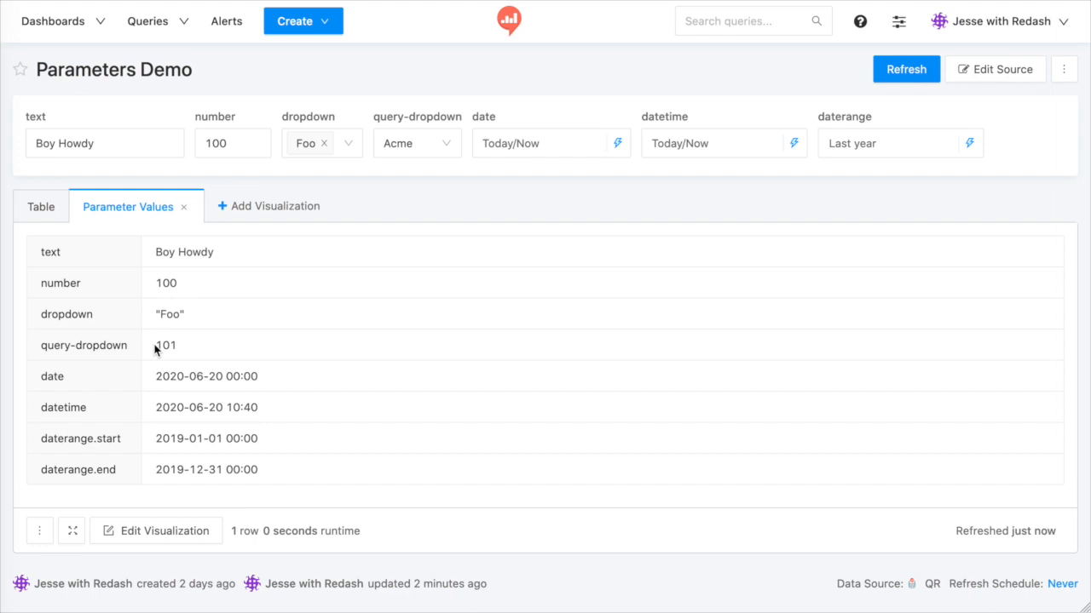
Step: Change the text parameter's value to 'New Default' and save it as the query's default
left_click(995, 68)
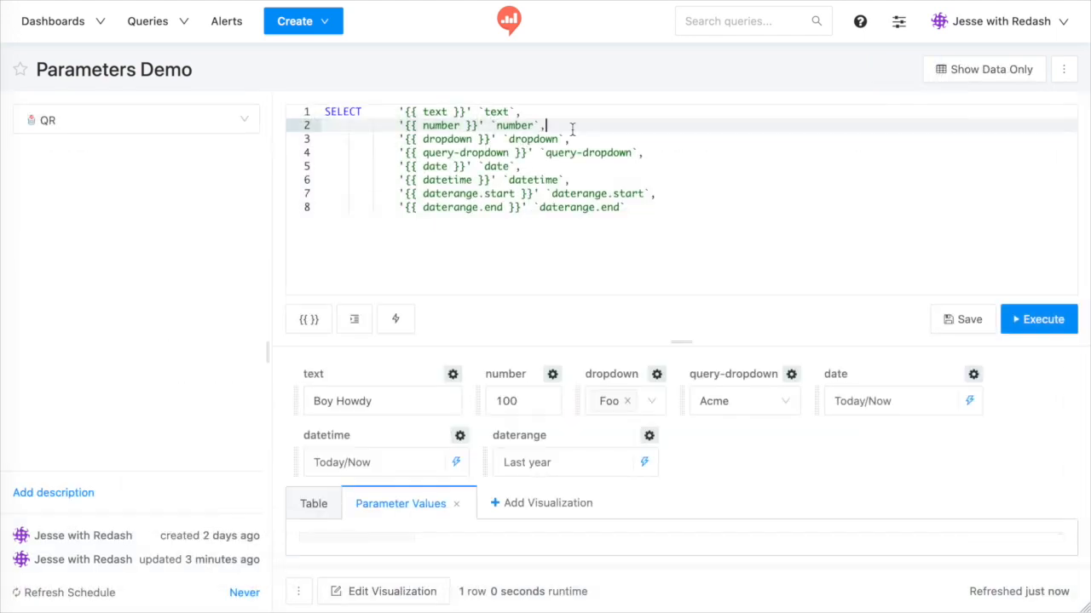
mouse_move(559, 283)
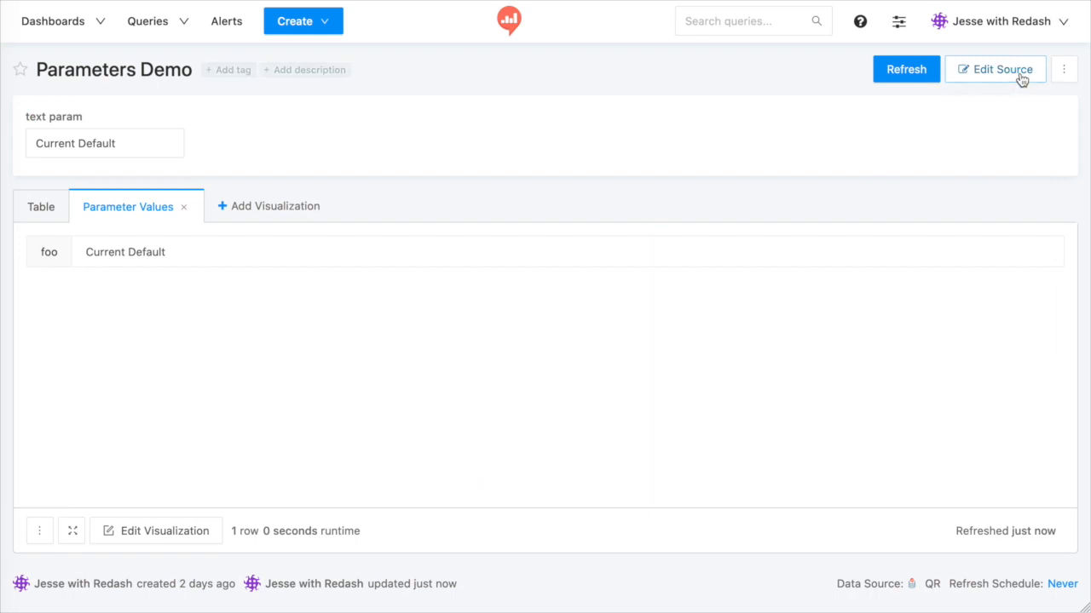
left_click(995, 68)
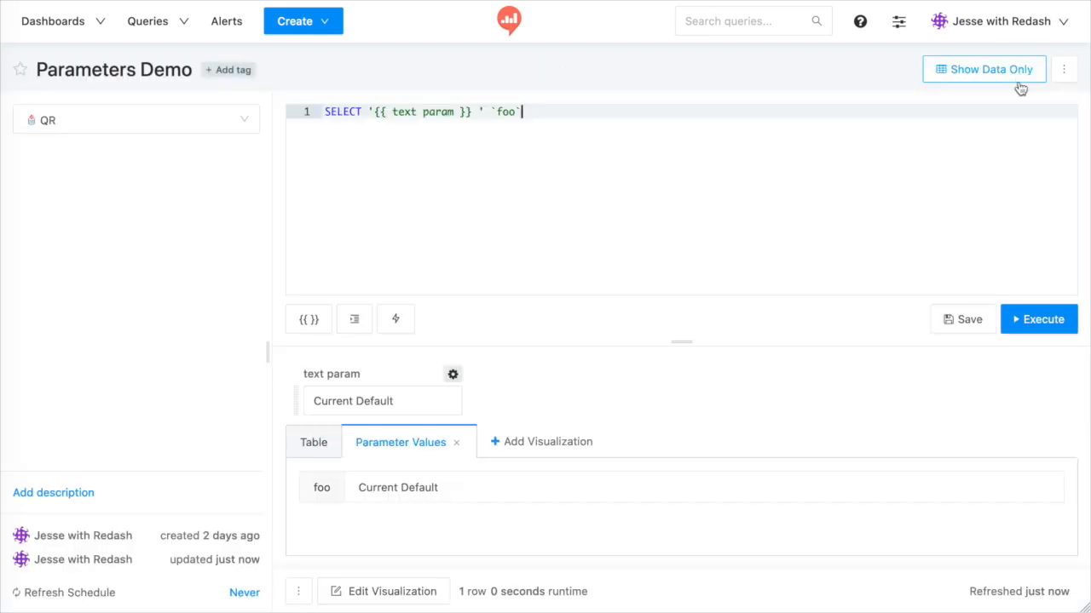
left_click(382, 401)
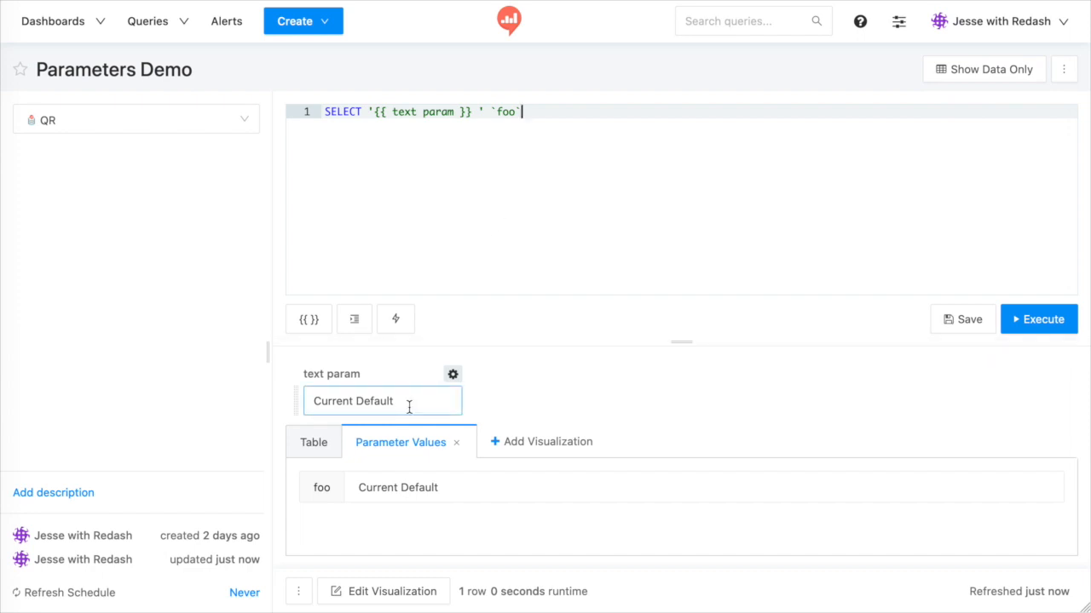
type("New")
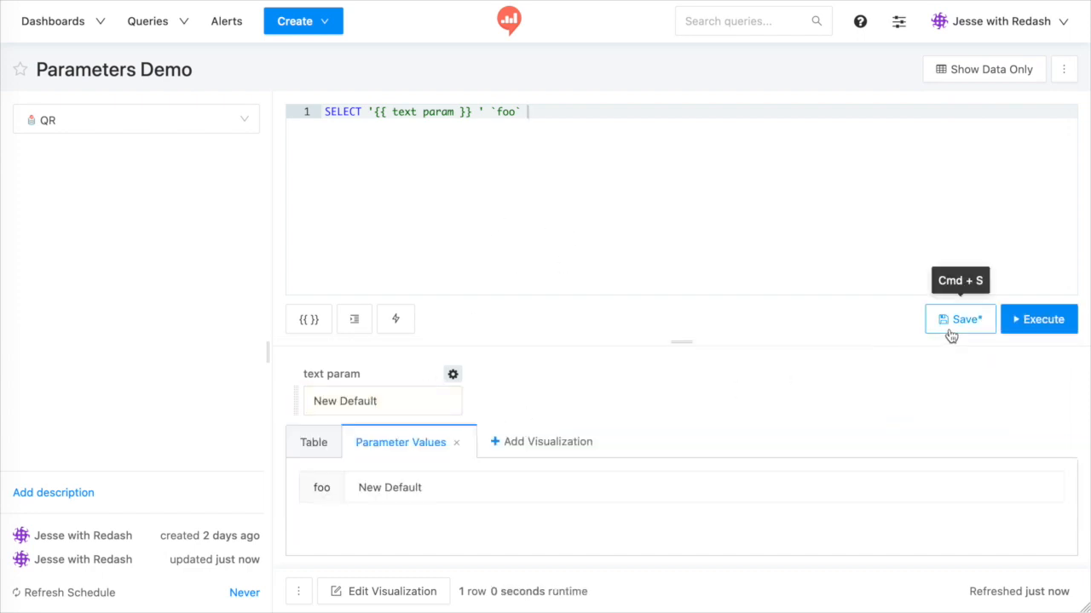
left_click(959, 318)
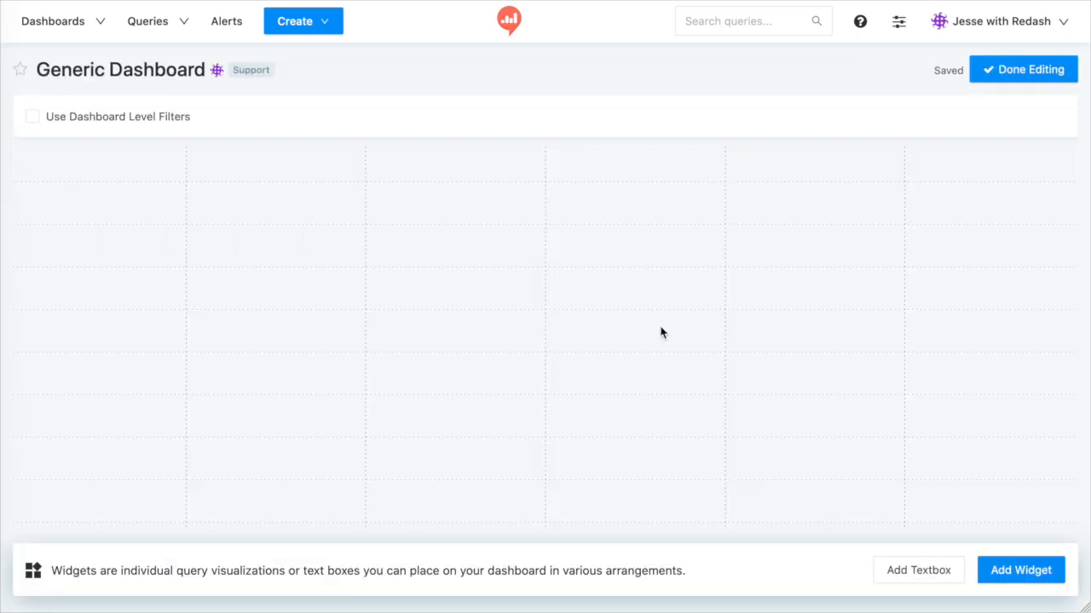
Step: Add a widget for the Parameters Demo - Live Data query and edit its Effective Date value source
left_click(1019, 569)
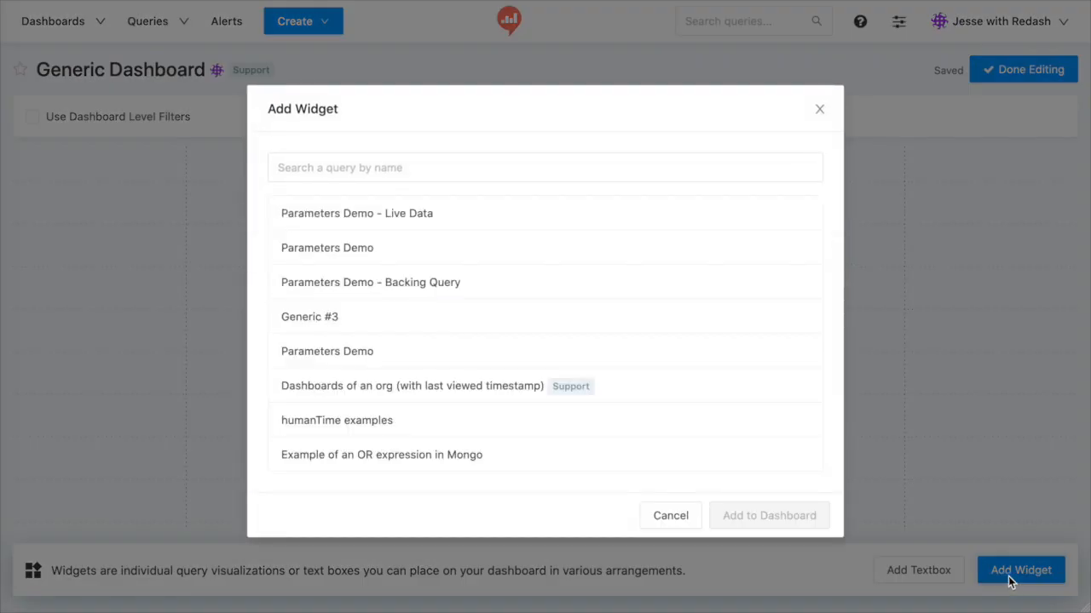
left_click(356, 213)
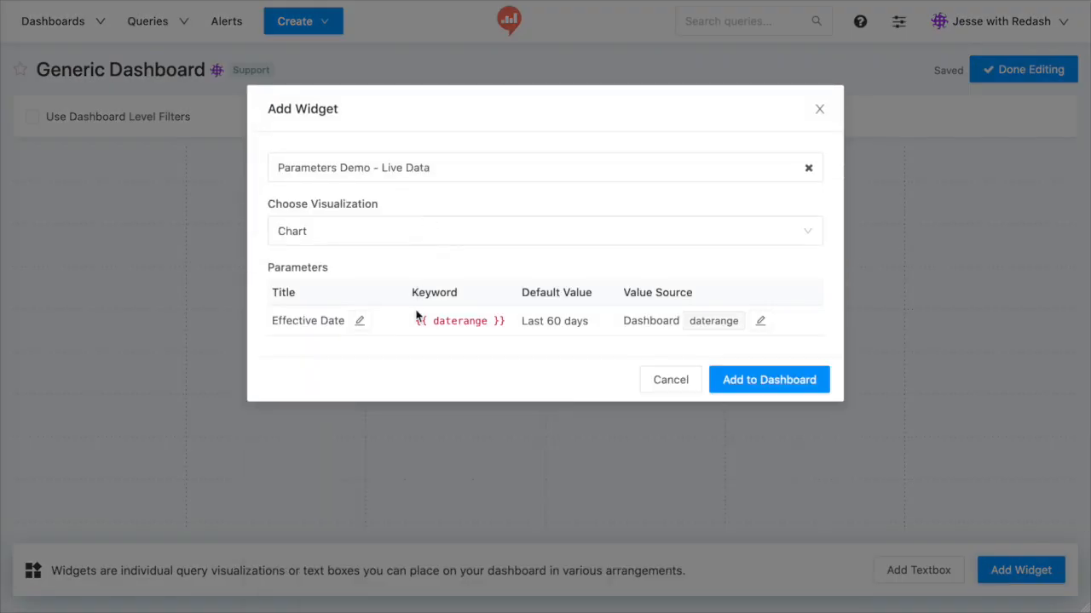
mouse_move(750, 349)
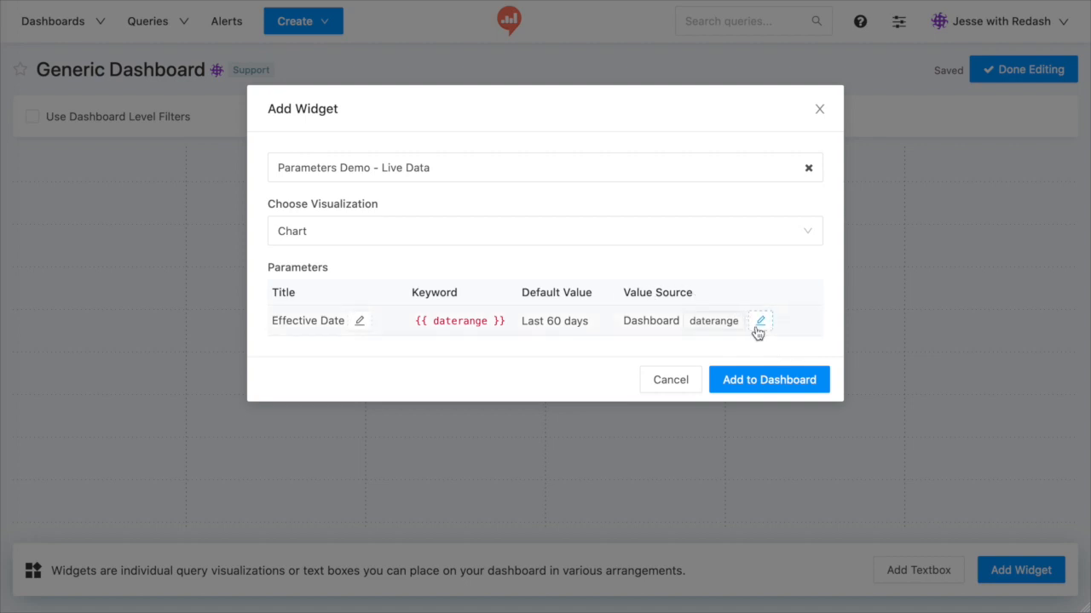
left_click(760, 320)
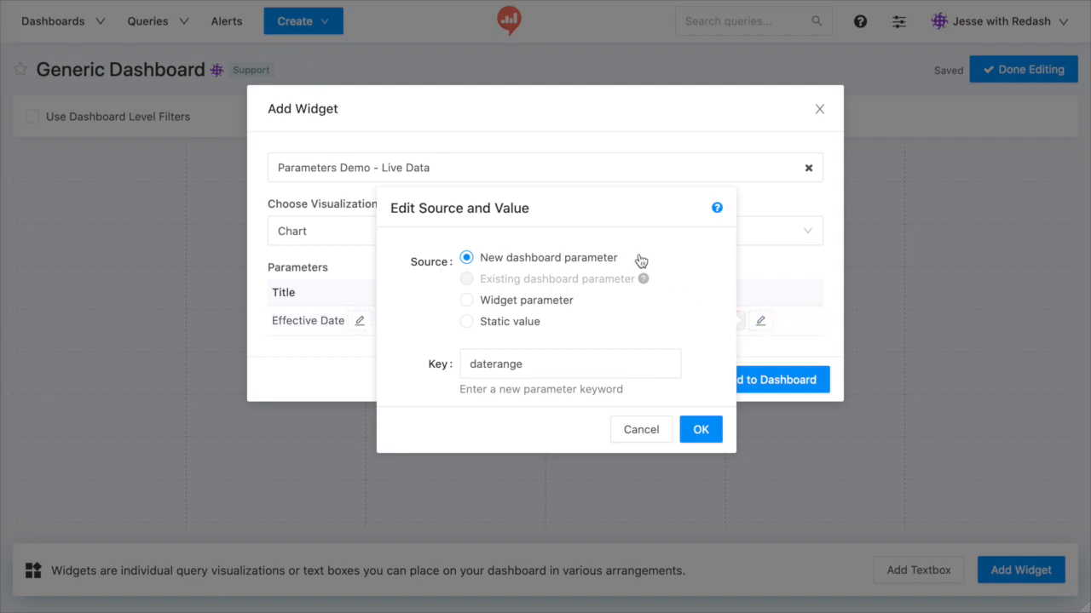
mouse_move(661, 293)
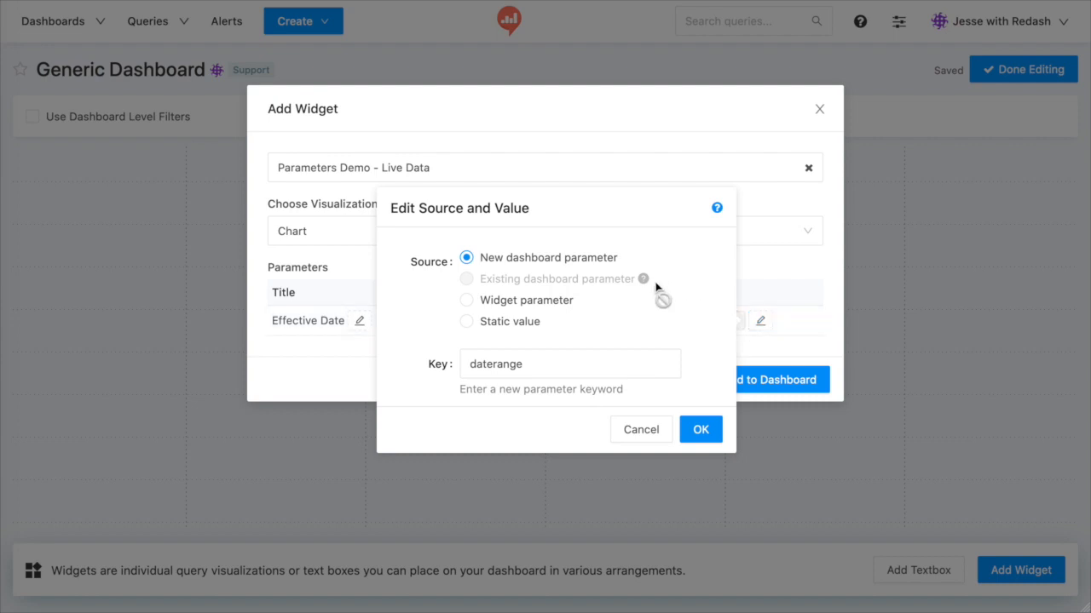
mouse_move(614, 313)
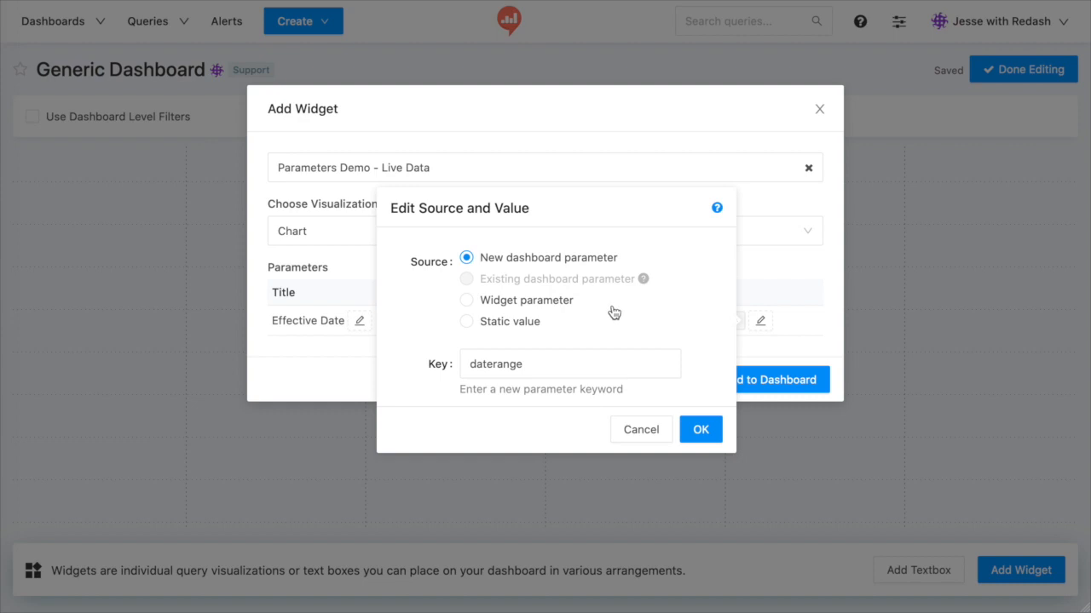
mouse_move(685, 315)
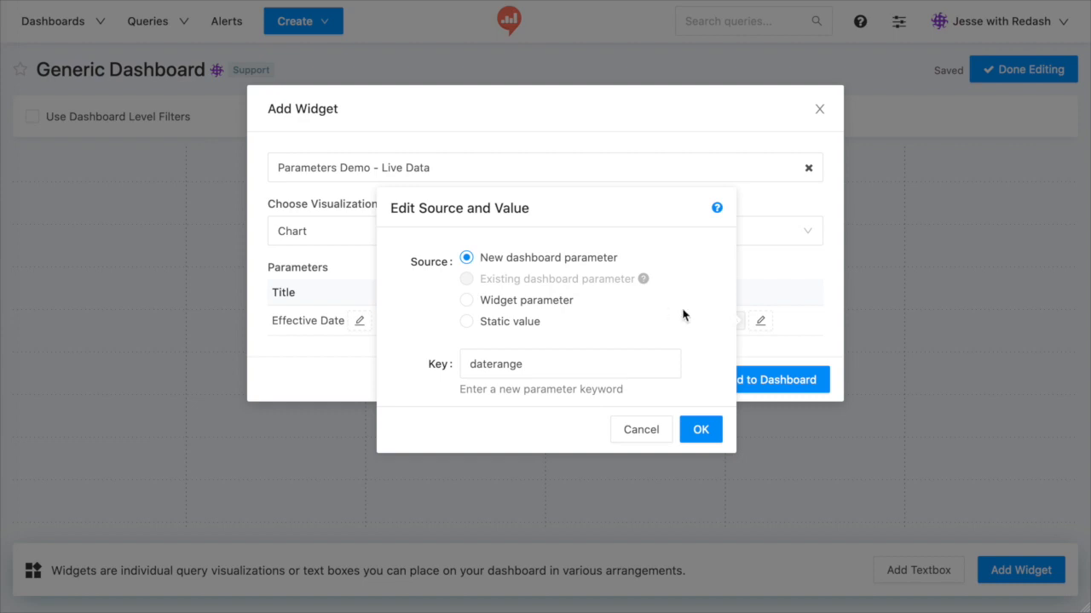
mouse_move(619, 332)
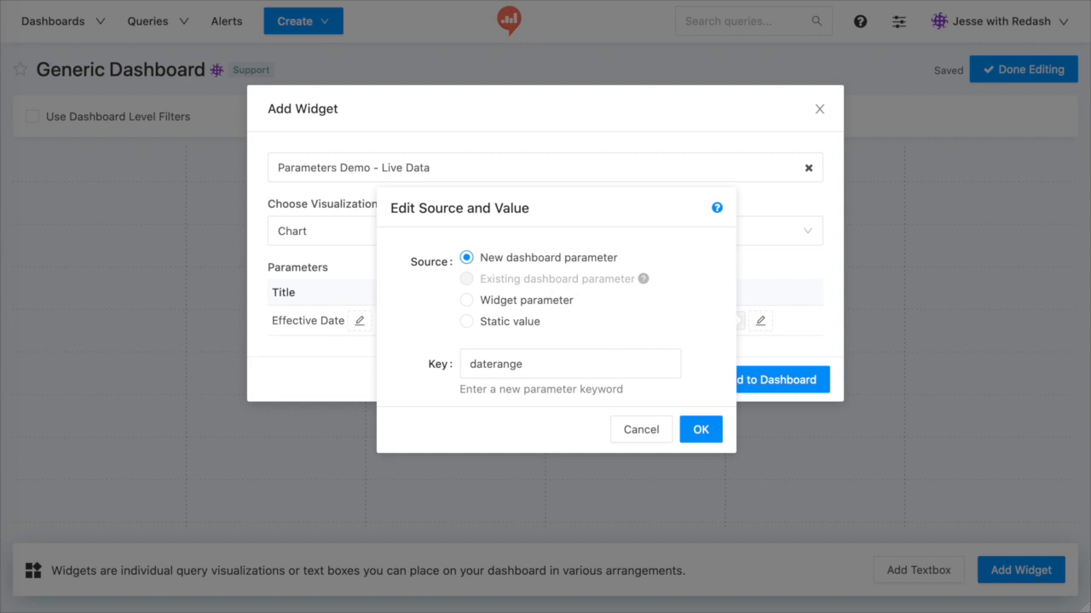
Step: Set Effective Date to the static value 2020-06-01 – 2020-06-30 and confirm
type("Date Range")
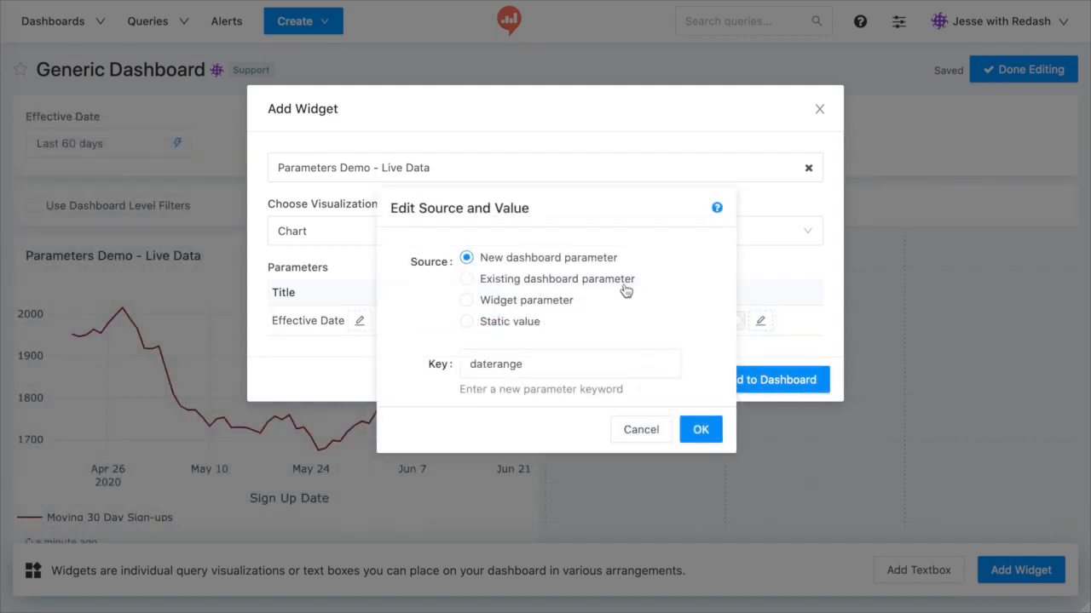
left_click(467, 280)
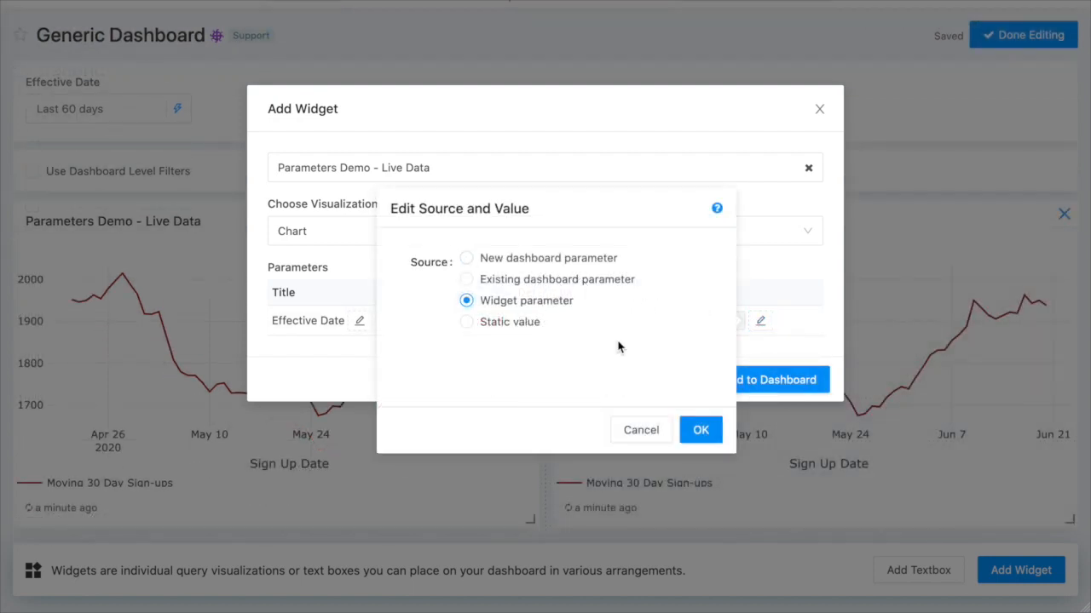
left_click(467, 321)
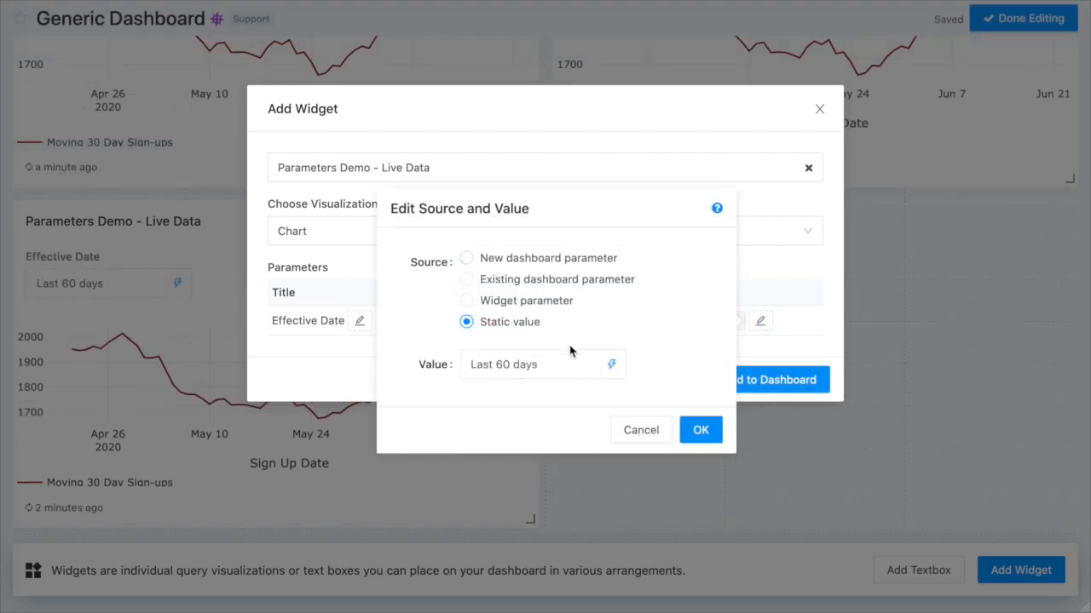
left_click(699, 430)
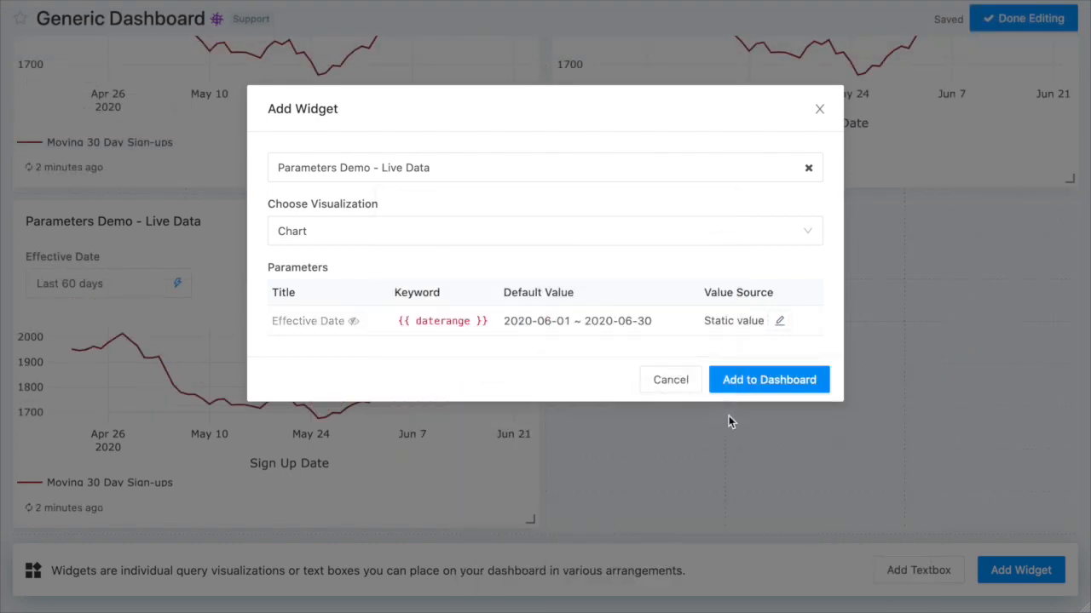
Step: Add the chart to the dashboard and set the dashboard Effective Date to Last month
left_click(767, 379)
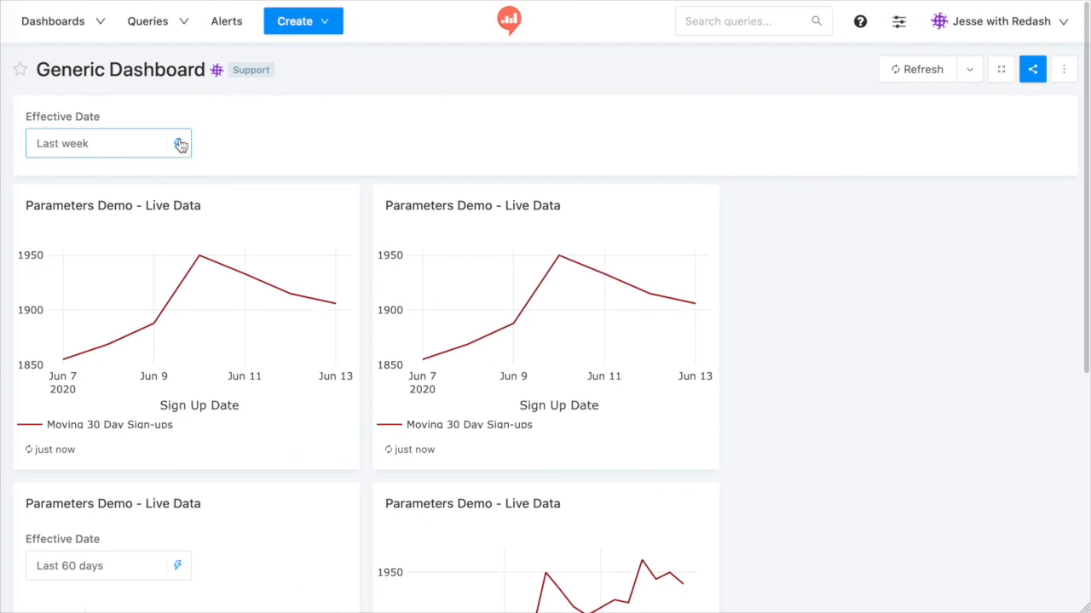
left_click(102, 143)
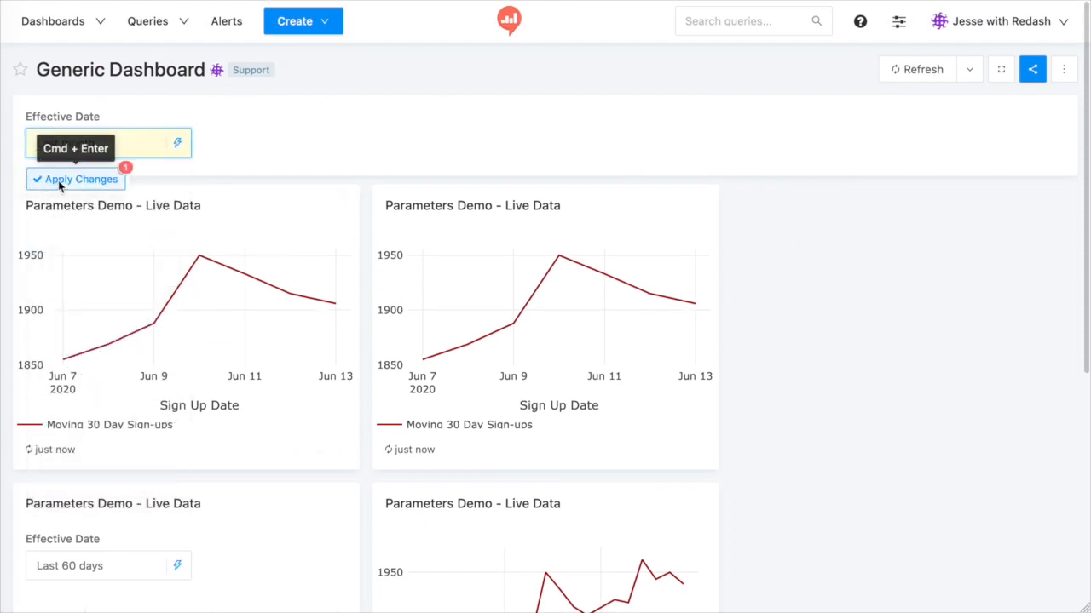
left_click(75, 179)
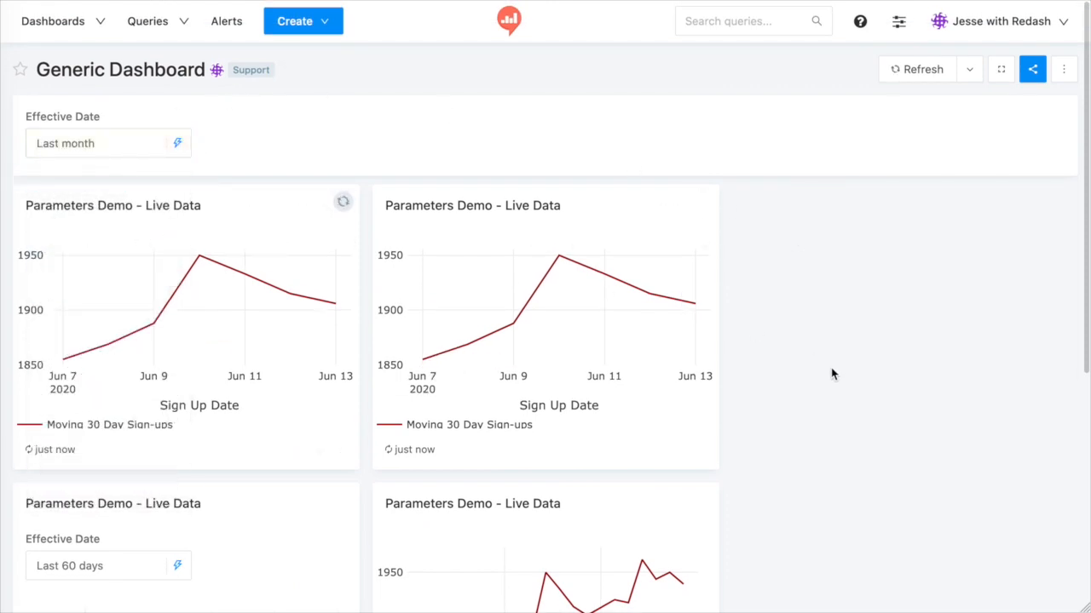
Step: Give one Live Data widget its own date range 2020-06-01 – 2020-06-15
scroll("down", 3)
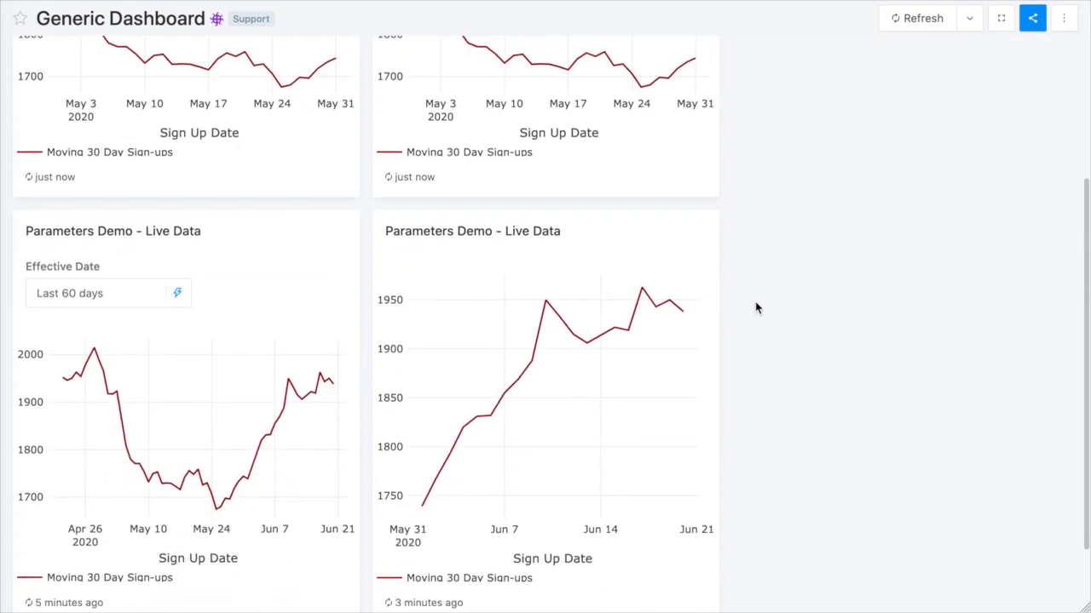
left_click(94, 293)
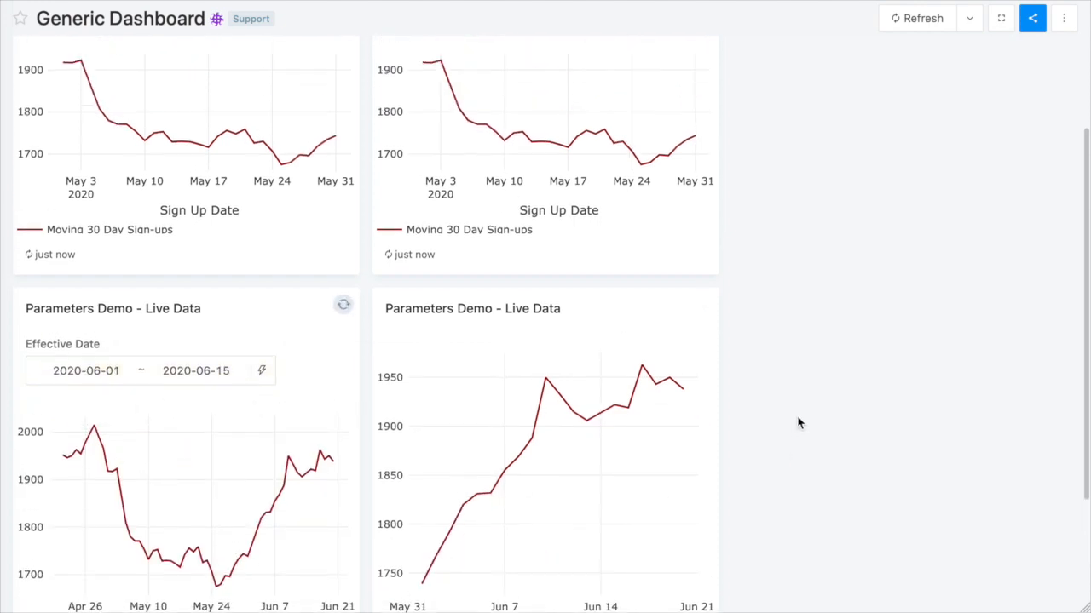
Step: Show the top-right chart's parameter mappings, Effective Date sourced from the dashboard Date Range
left_click(705, 197)
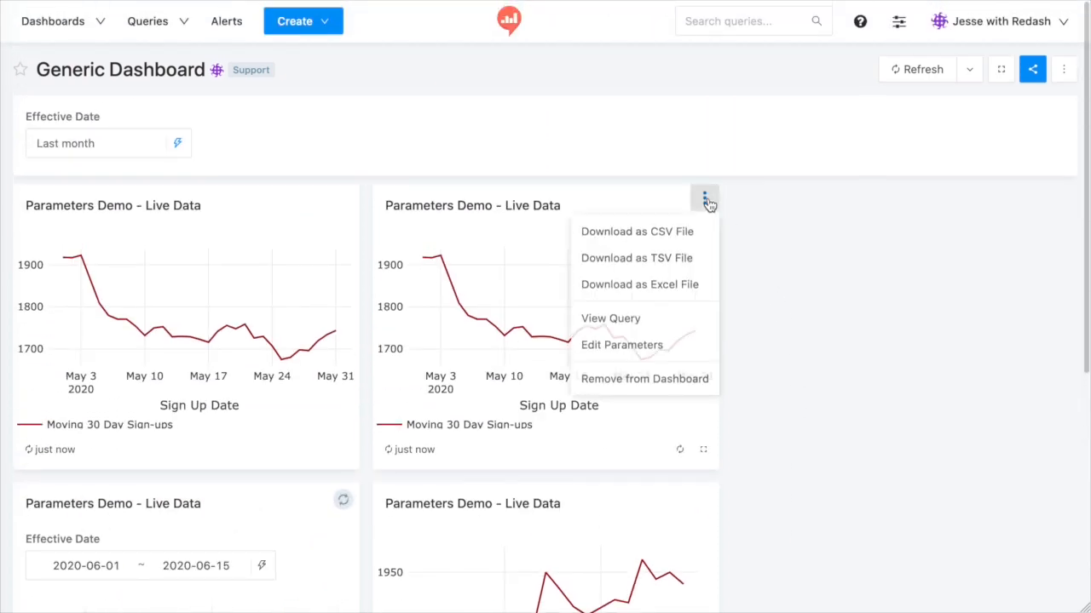
mouse_move(622, 347)
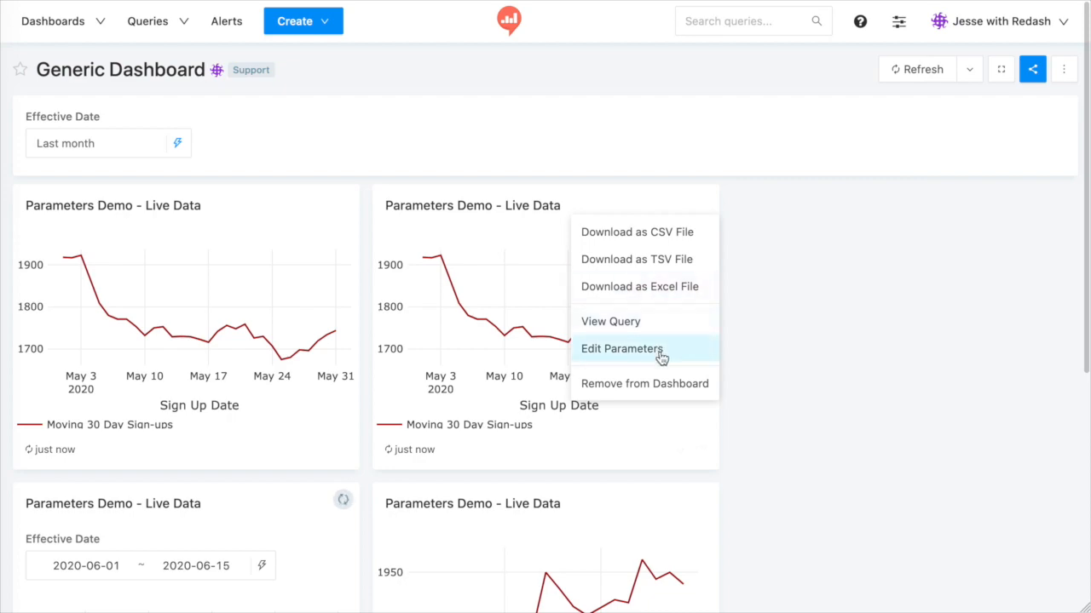
left_click(620, 348)
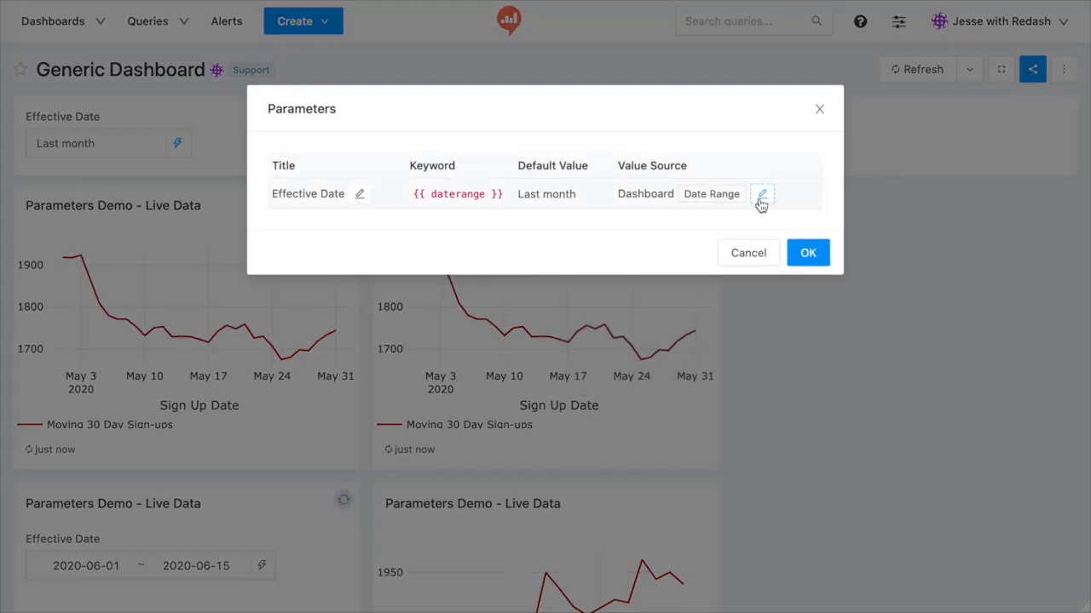
mouse_move(690, 296)
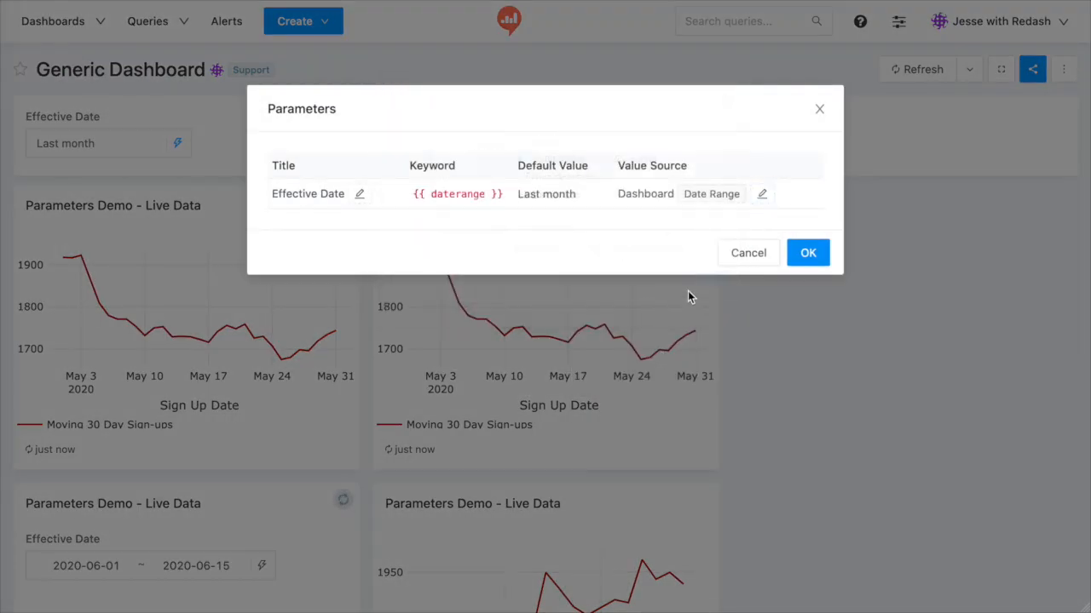